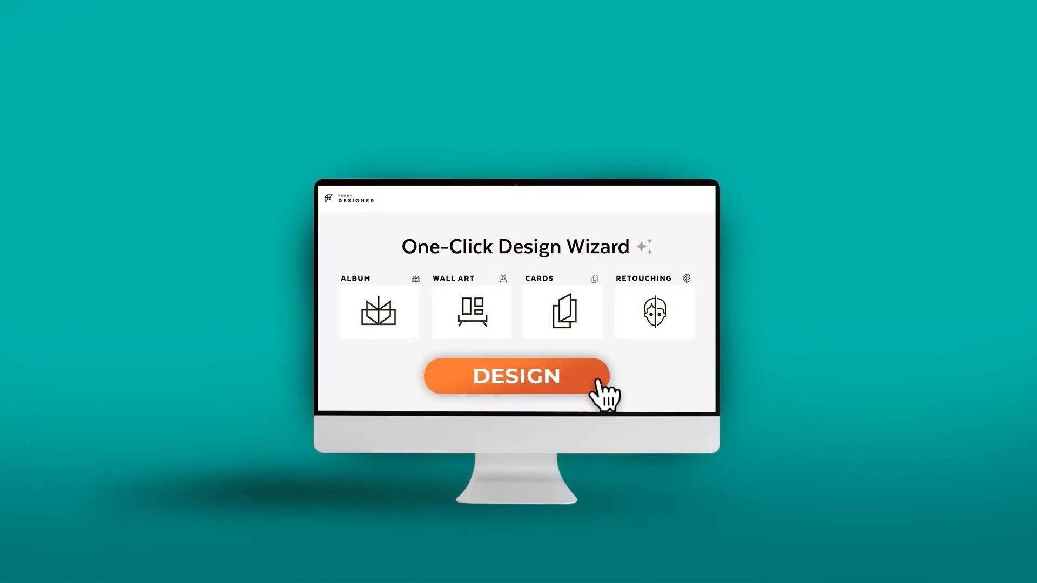
# Step: Launch Fundy Designer to reach the 'What will you create today?' welcome window
pyautogui.click(522, 376)
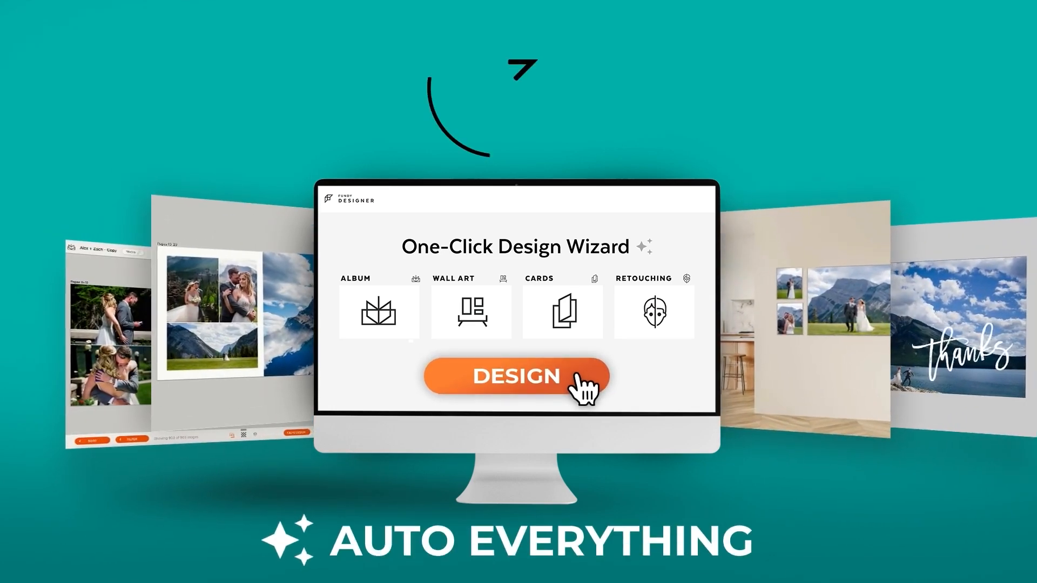
pyautogui.click(516, 377)
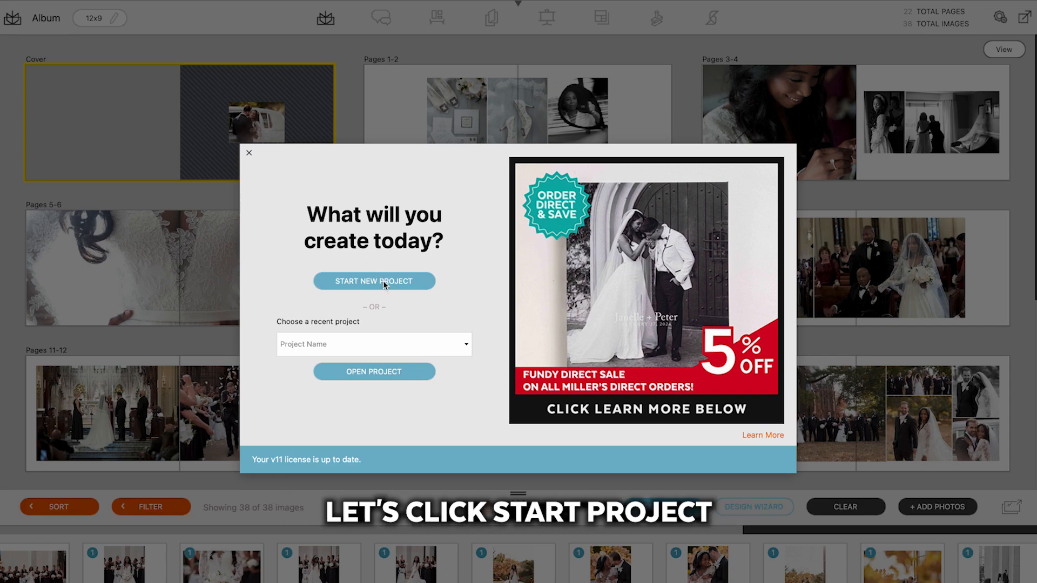
# Step: Create a new project with the default name and import the 38 wedding photos
pyautogui.click(373, 281)
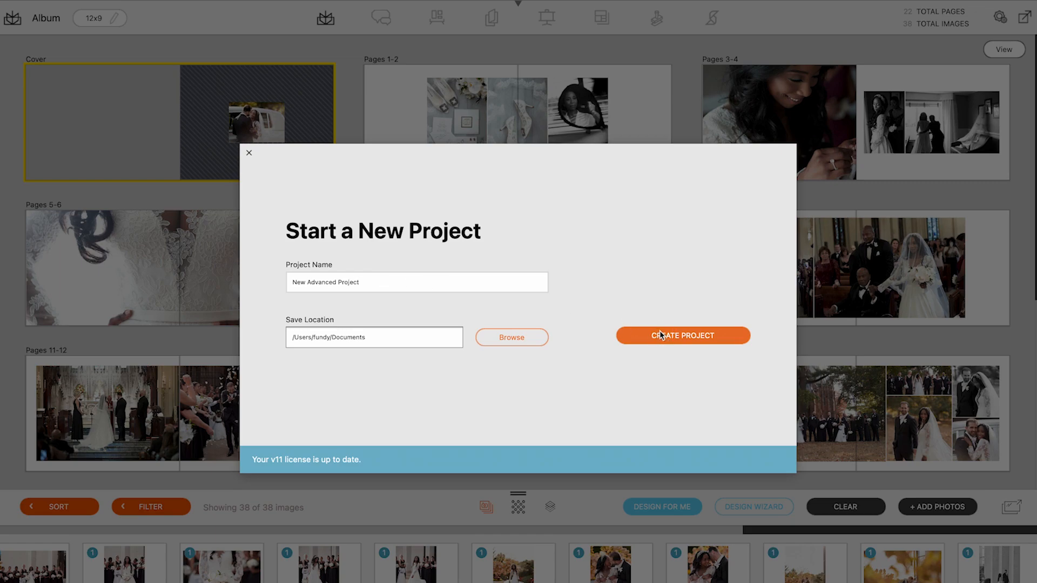
pyautogui.click(683, 335)
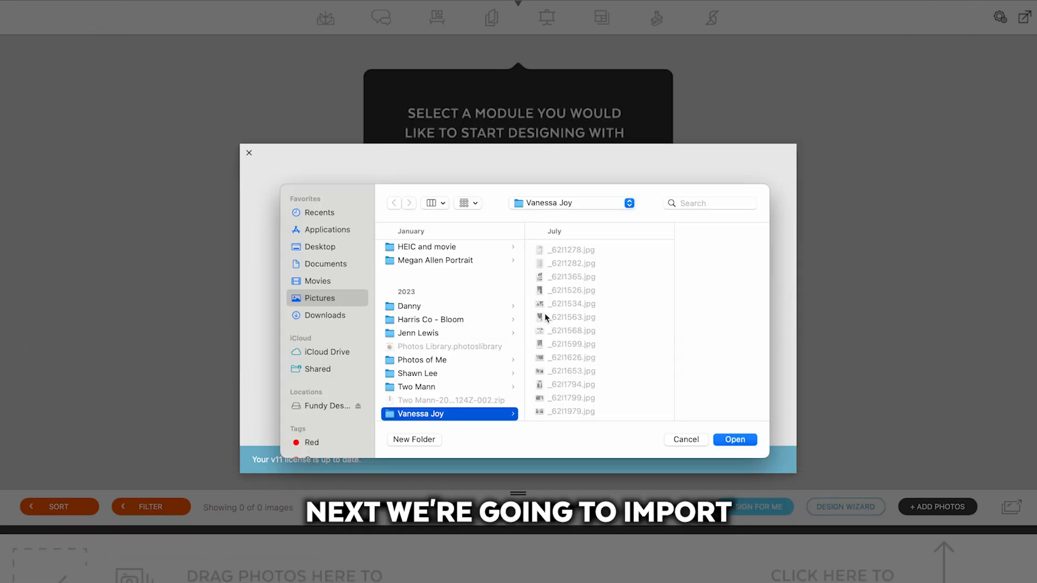
pyautogui.click(735, 439)
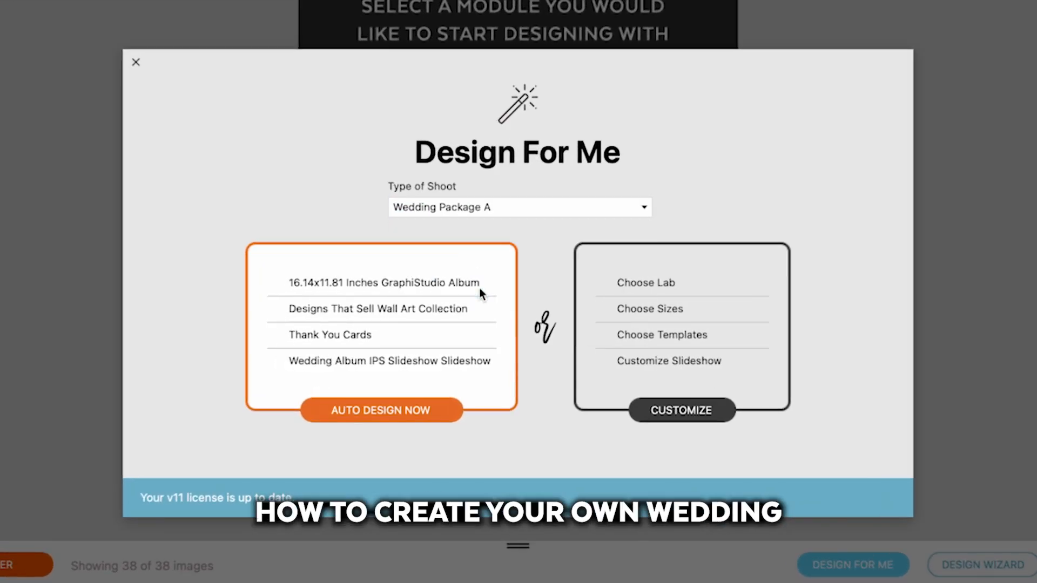
# Step: Choose Wedding Package B as the Type of Shoot and dismiss the Design For Me panel
pyautogui.click(520, 207)
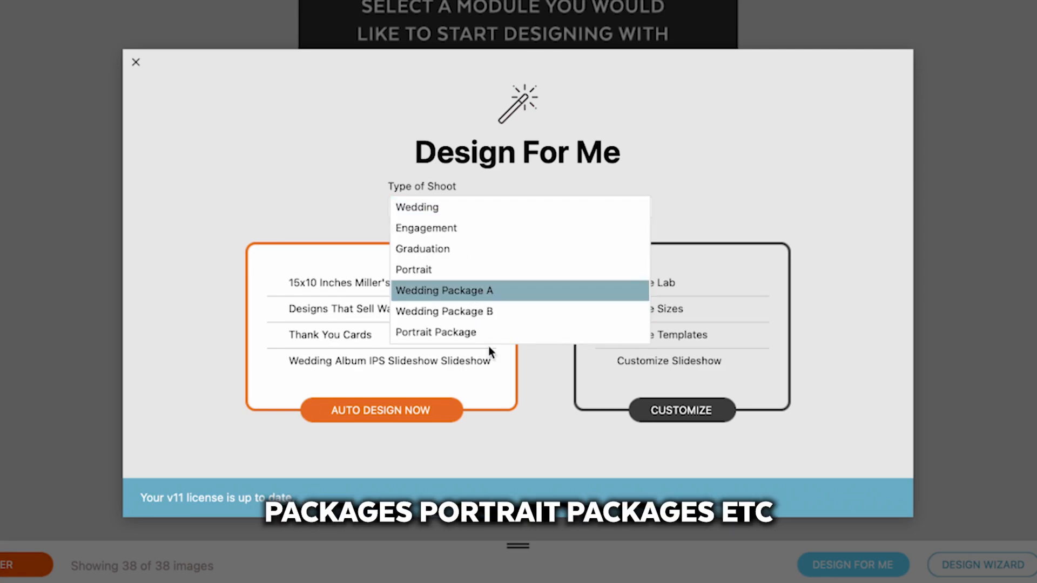
pyautogui.click(445, 311)
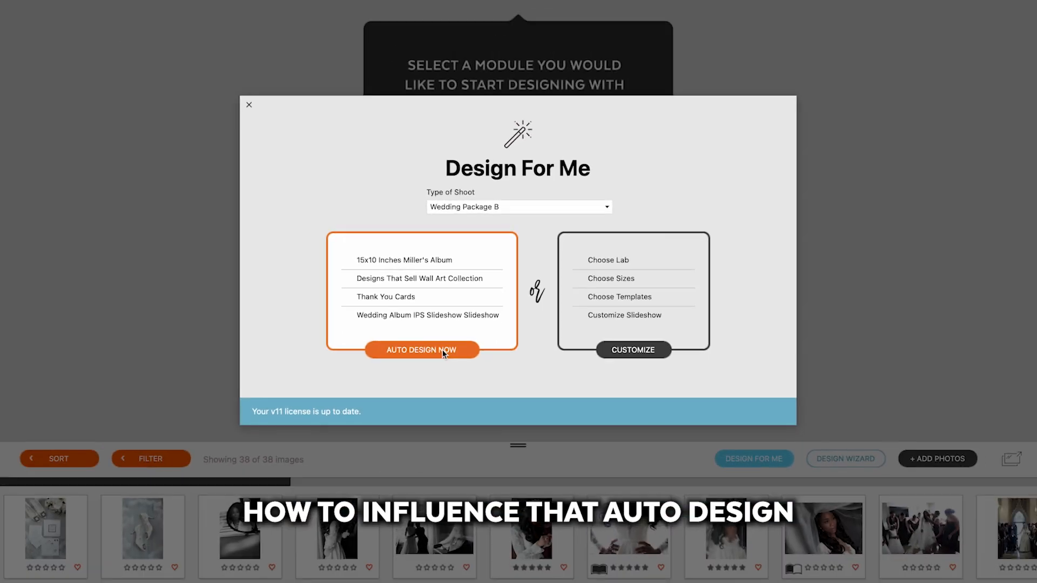
pyautogui.click(248, 105)
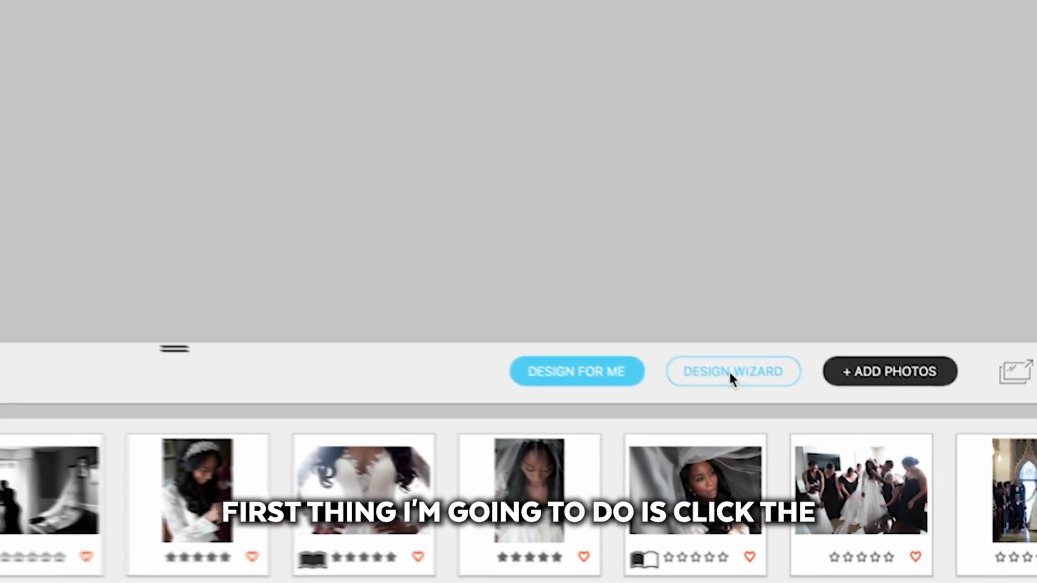
# Step: In the Design Wizard set Signature Album Thin Pages, Signature 15x10 size and Metal Cameo 15x10 Square cover
pyautogui.click(732, 371)
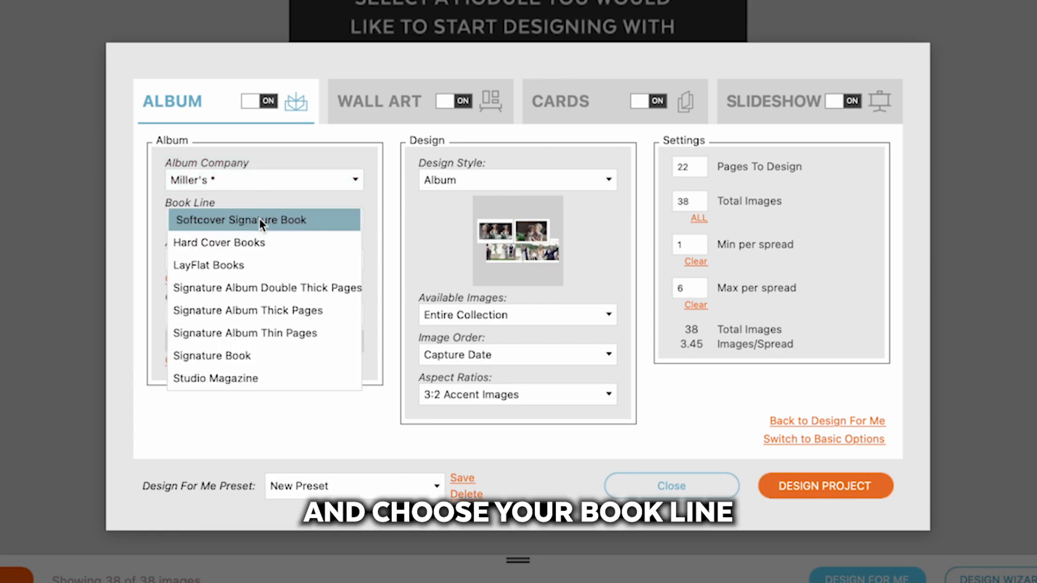
pyautogui.click(244, 333)
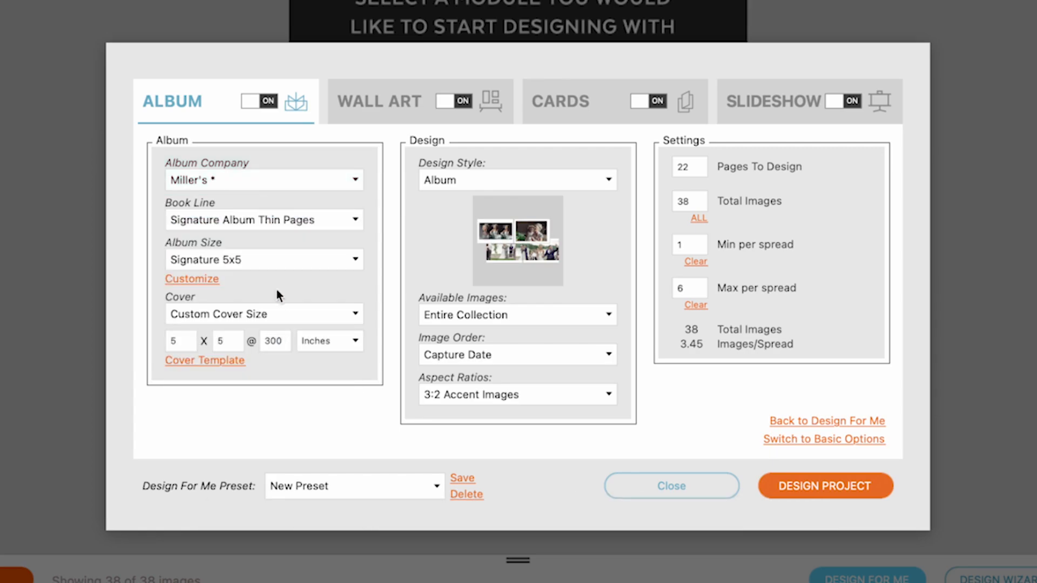
pyautogui.click(264, 259)
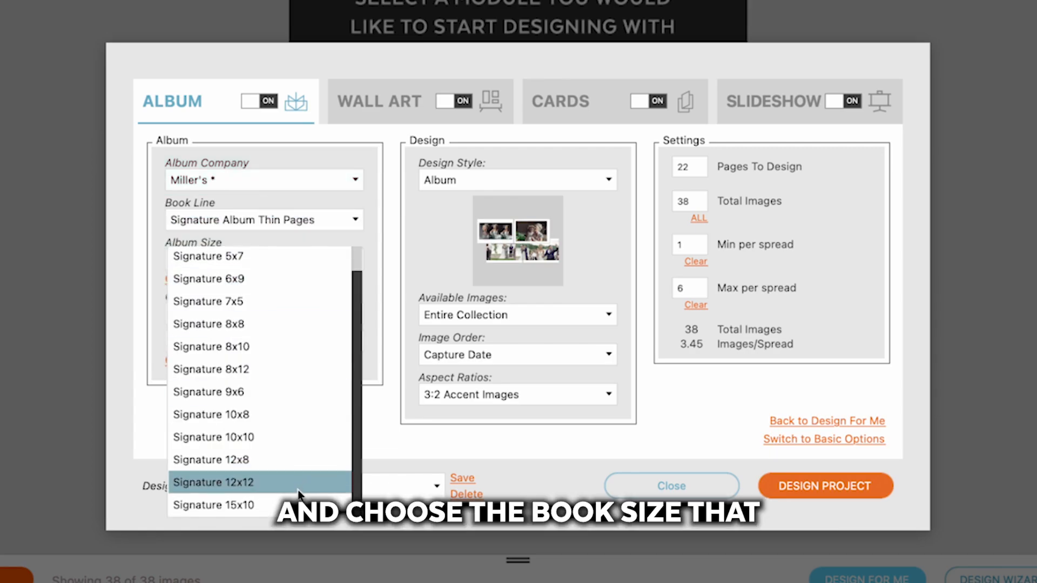
pyautogui.click(214, 505)
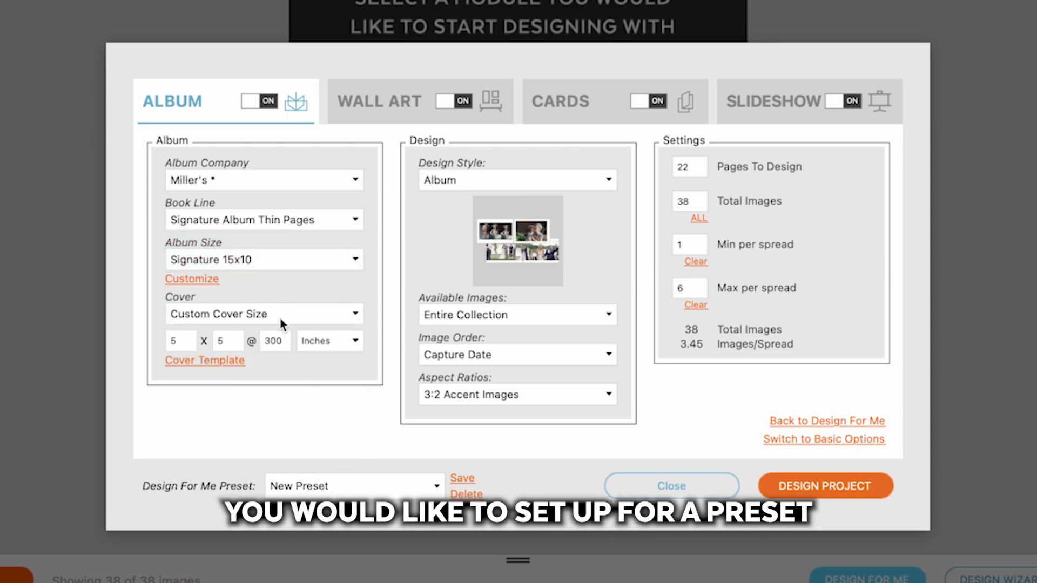
pyautogui.click(262, 313)
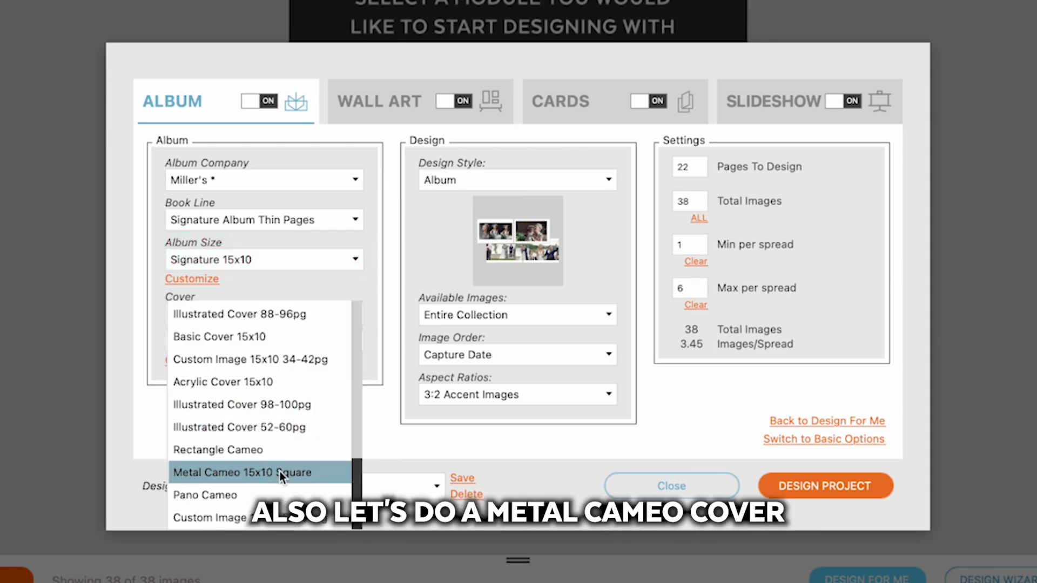
pyautogui.click(253, 473)
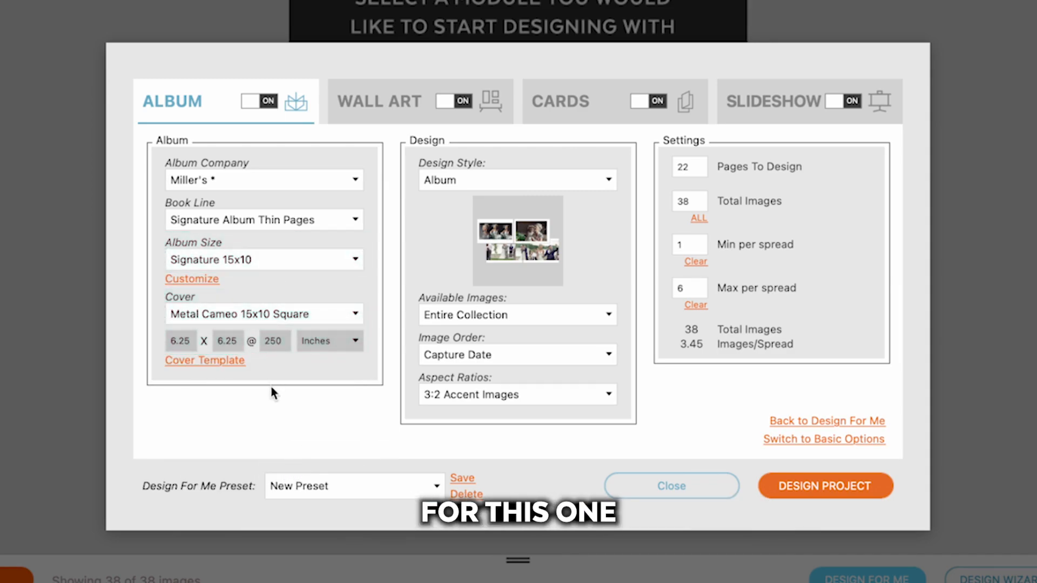
pyautogui.click(379, 101)
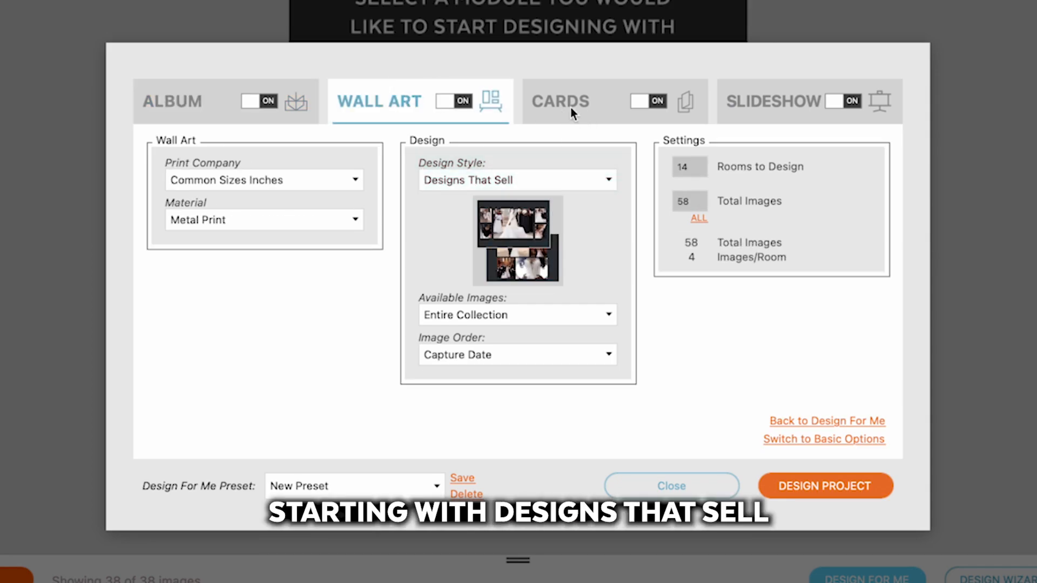
# Step: Review the thank-you card settings and pick the Wedding Album IPS Slideshow template for the slideshow
pyautogui.click(560, 101)
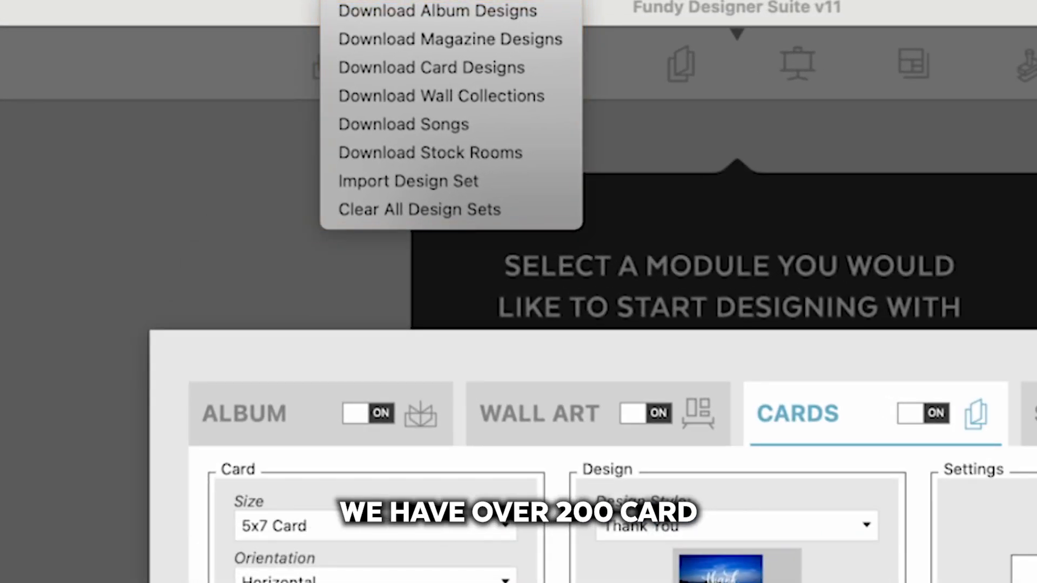
pyautogui.moveTo(424, 74)
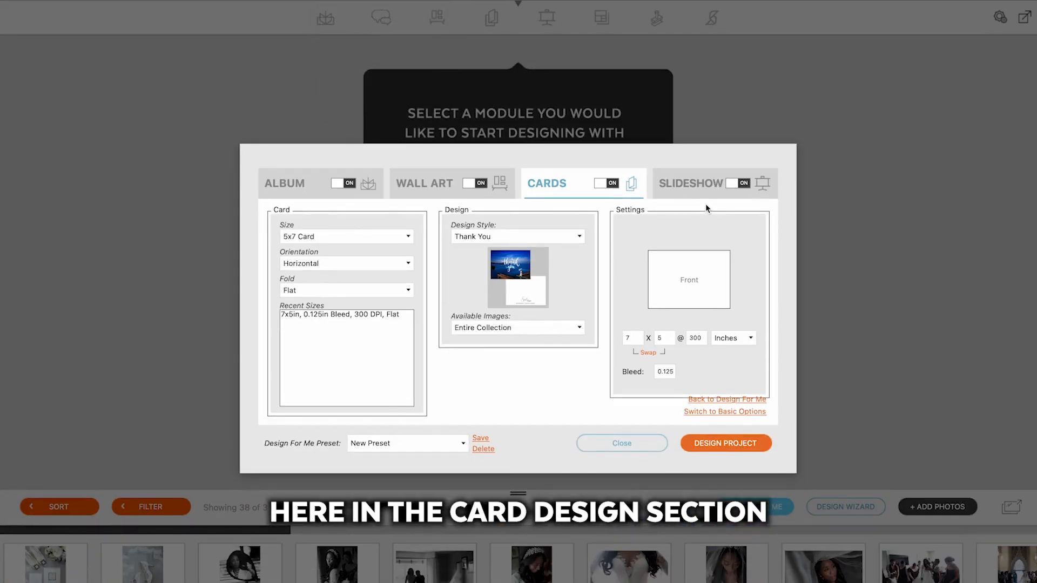
pyautogui.click(691, 184)
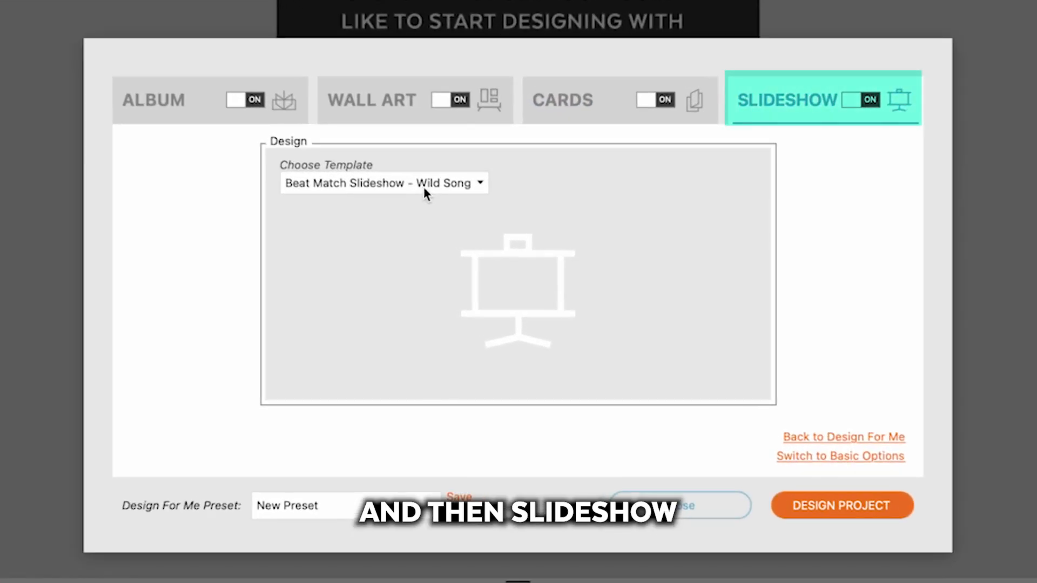
pyautogui.click(382, 183)
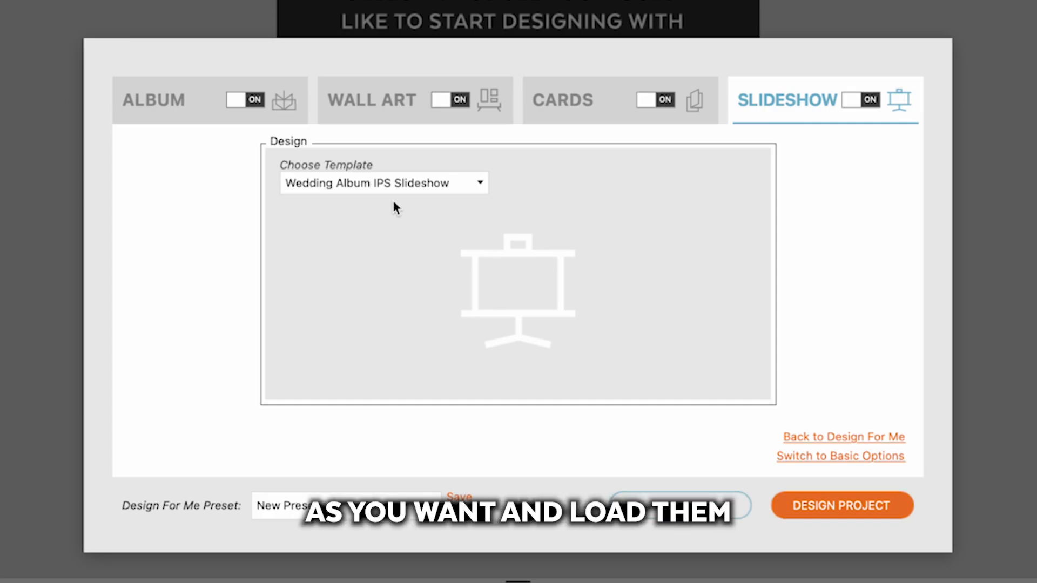
pyautogui.click(154, 101)
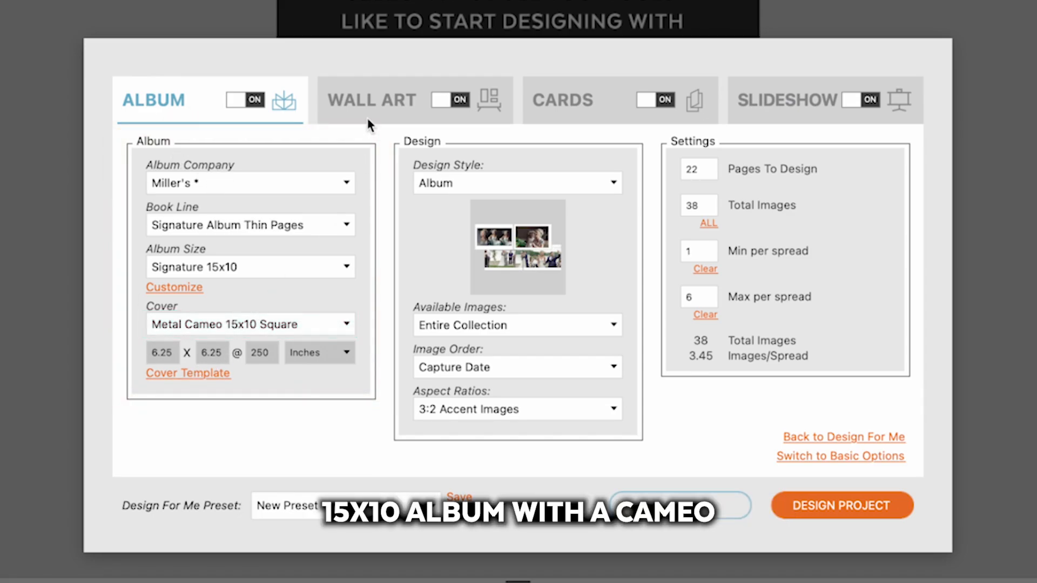
pyautogui.moveTo(663, 114)
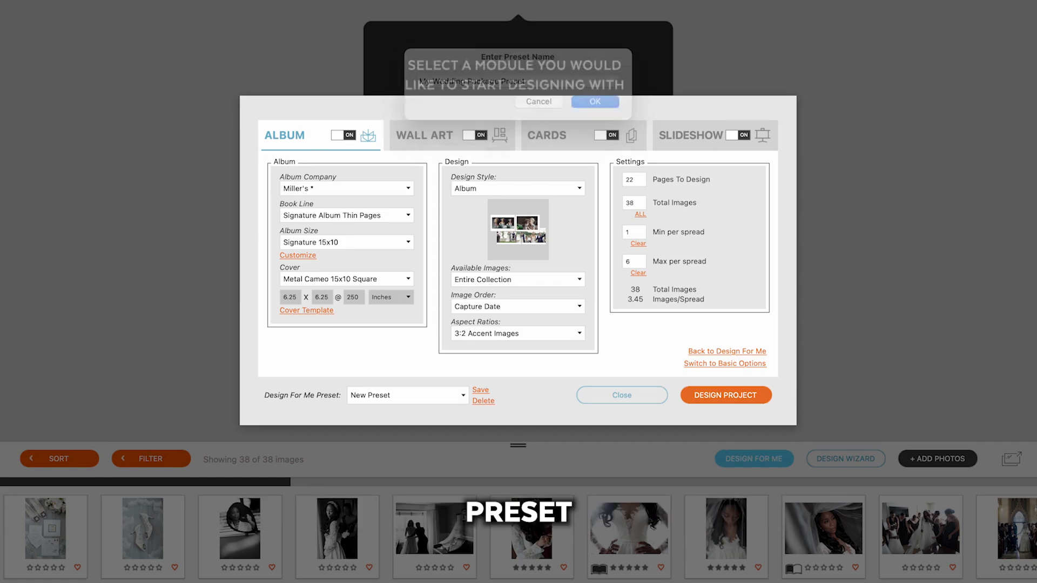
# Step: Save the current wizard choices as a new Design For Me preset with the entered name
pyautogui.click(594, 102)
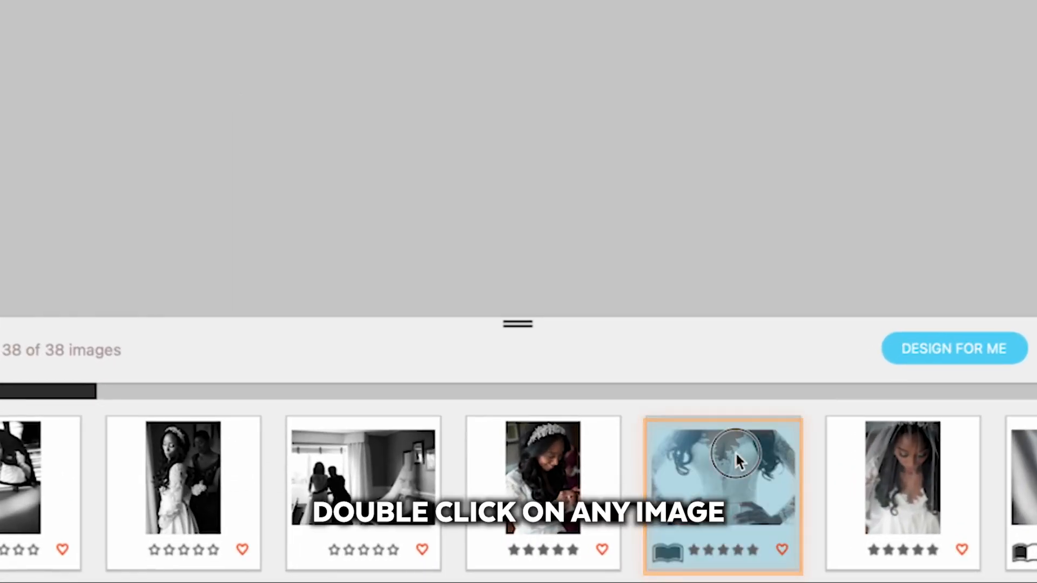
# Step: Show all wedding photos as a larger thumbnail grid and select the photo of the couple by the car
pyautogui.doubleClick(734, 458)
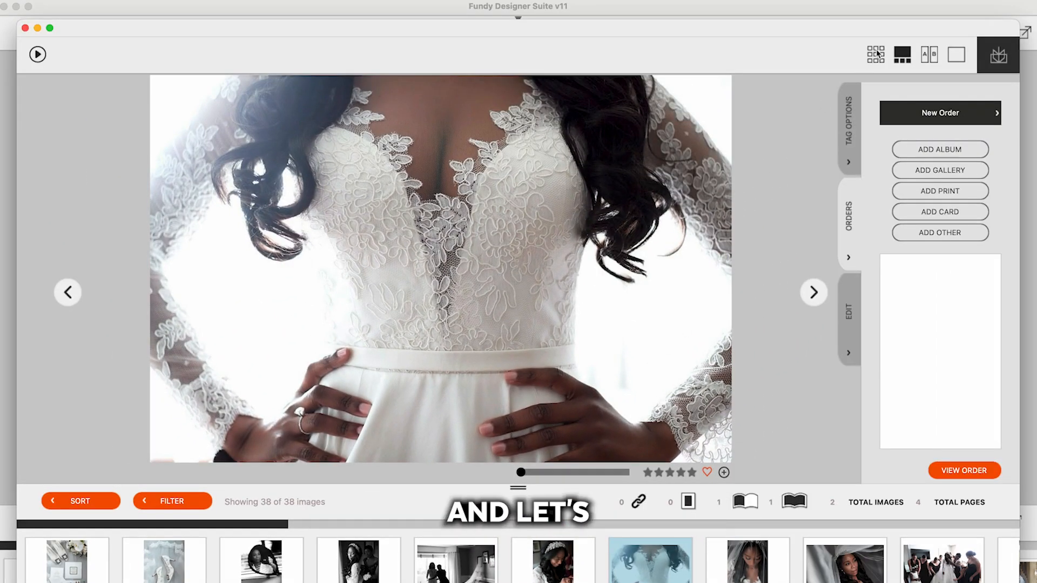
pyautogui.click(873, 54)
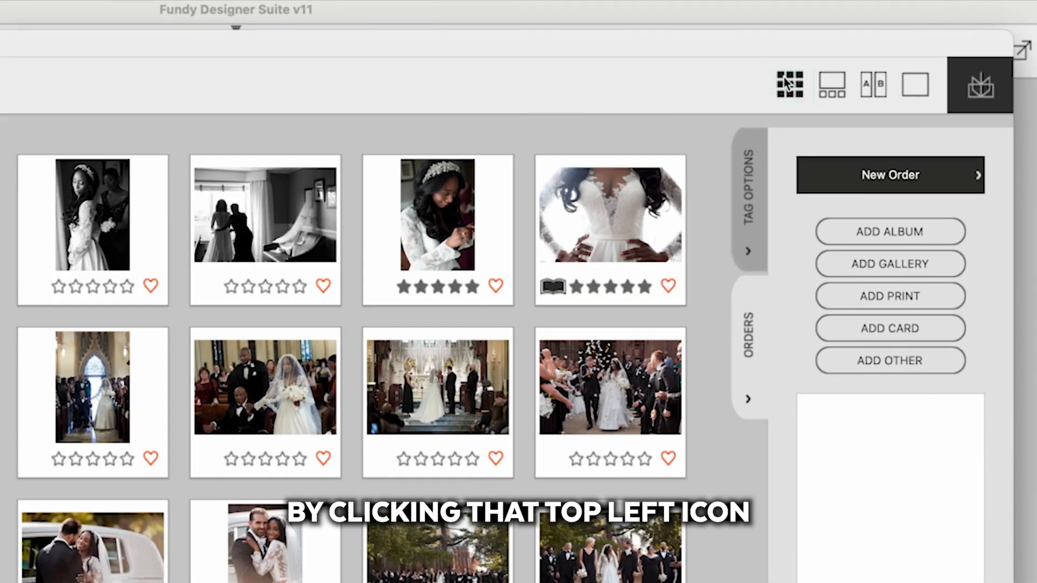
pyautogui.click(789, 85)
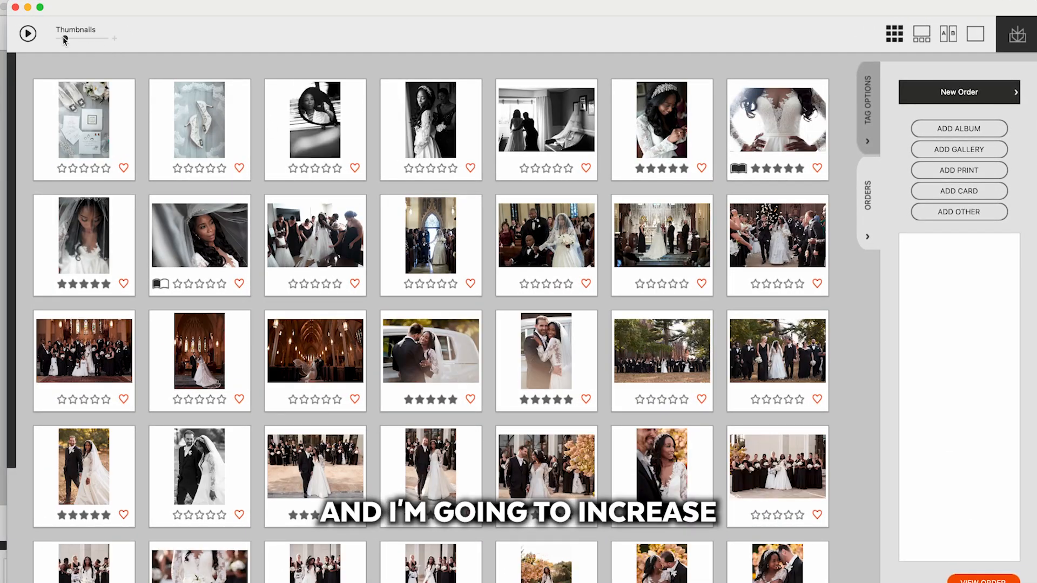
pyautogui.moveTo(65, 39); pyautogui.dragTo(76, 39)
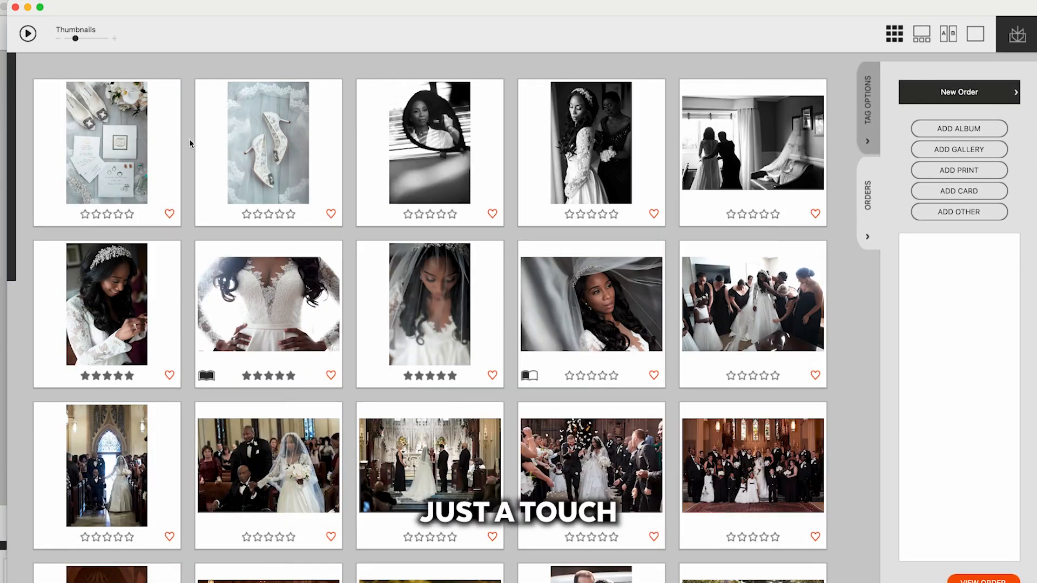
pyautogui.scroll(-3)
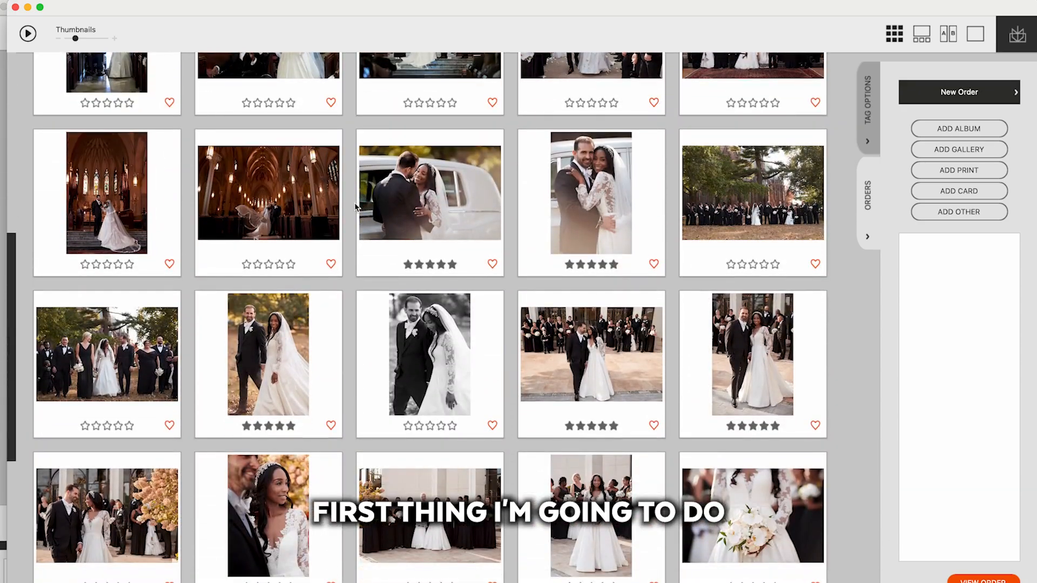
pyautogui.click(429, 195)
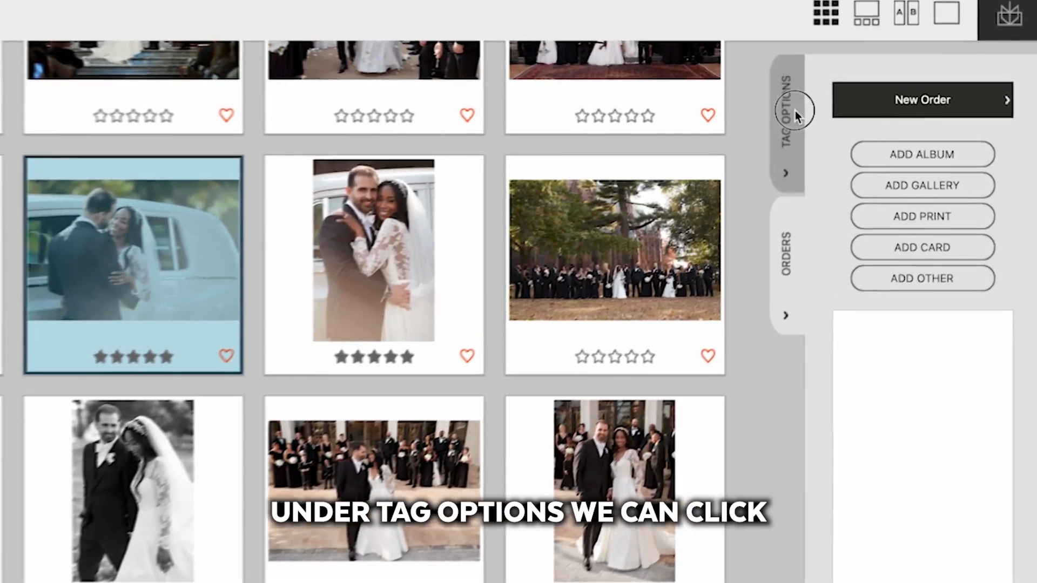
# Step: Tag the car photo as Cover Photo and the group photo under the trees as a Panorama
pyautogui.click(787, 108)
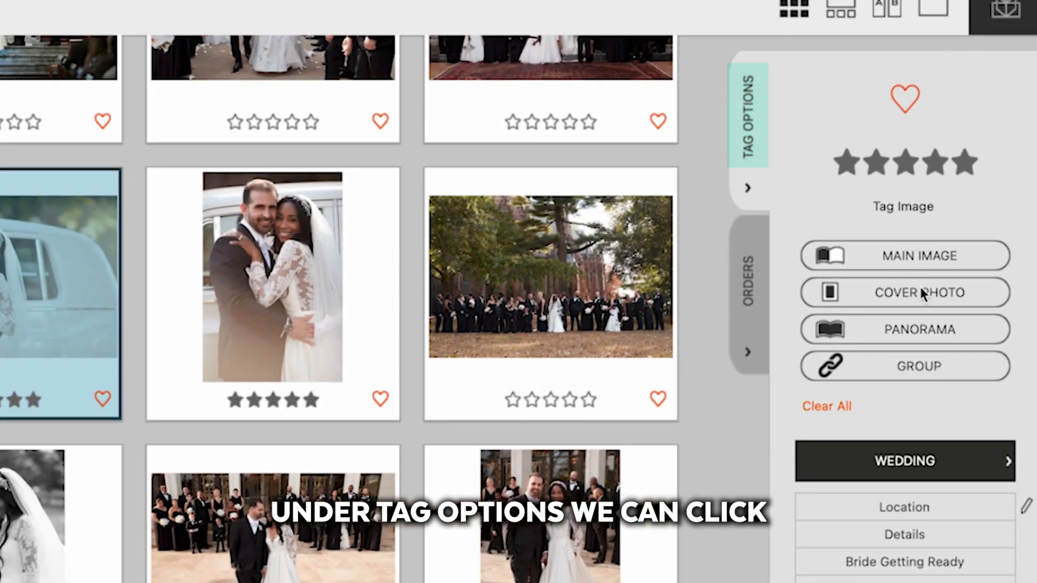
pyautogui.click(905, 292)
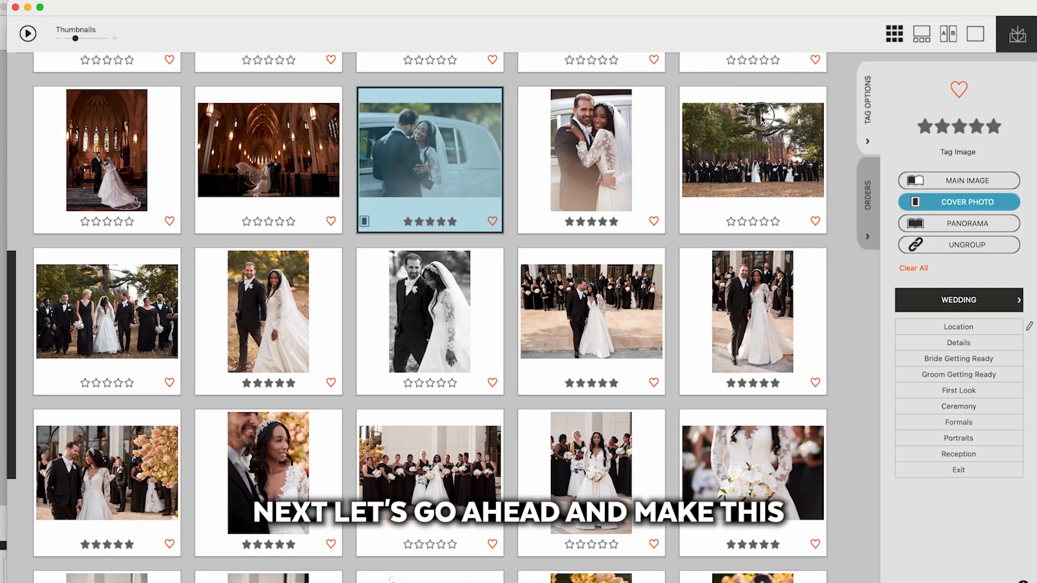
pyautogui.click(754, 148)
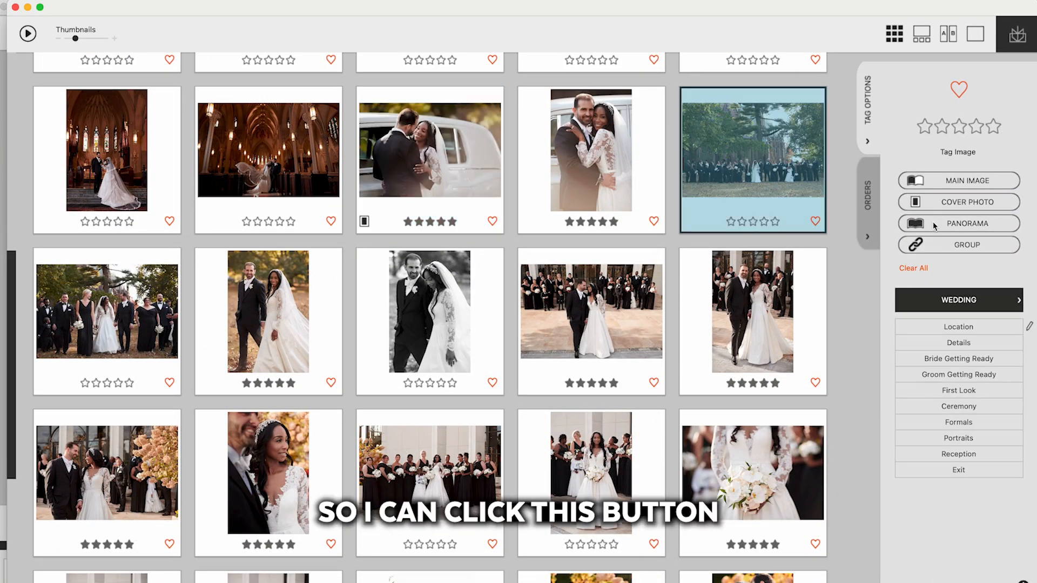
pyautogui.click(959, 222)
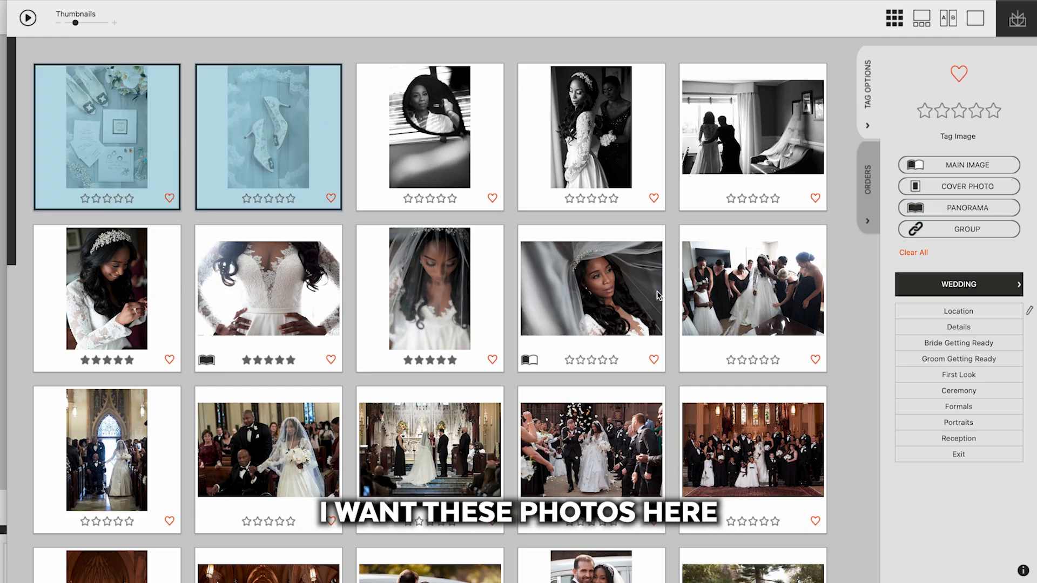
# Step: Group the detail shots with the getting-ready photo, then group the two black-and-white portraits
pyautogui.click(753, 296)
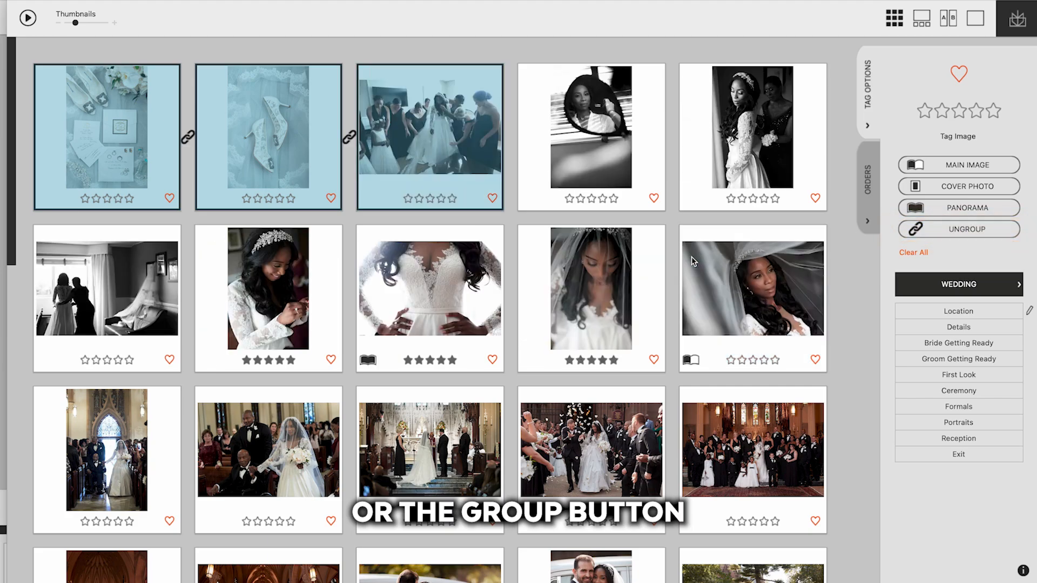
pyautogui.moveTo(642, 279)
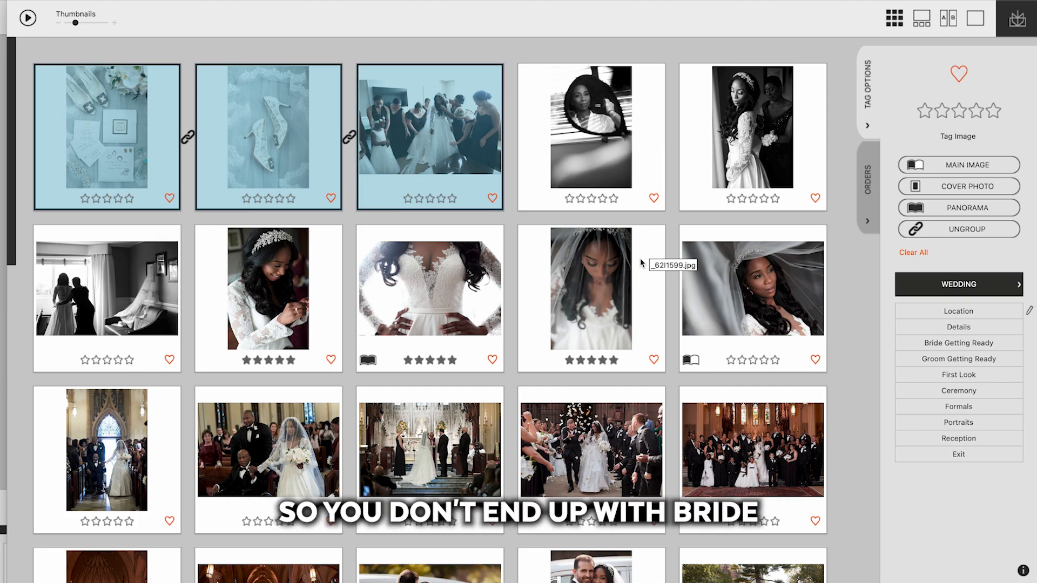
pyautogui.scroll(-3)
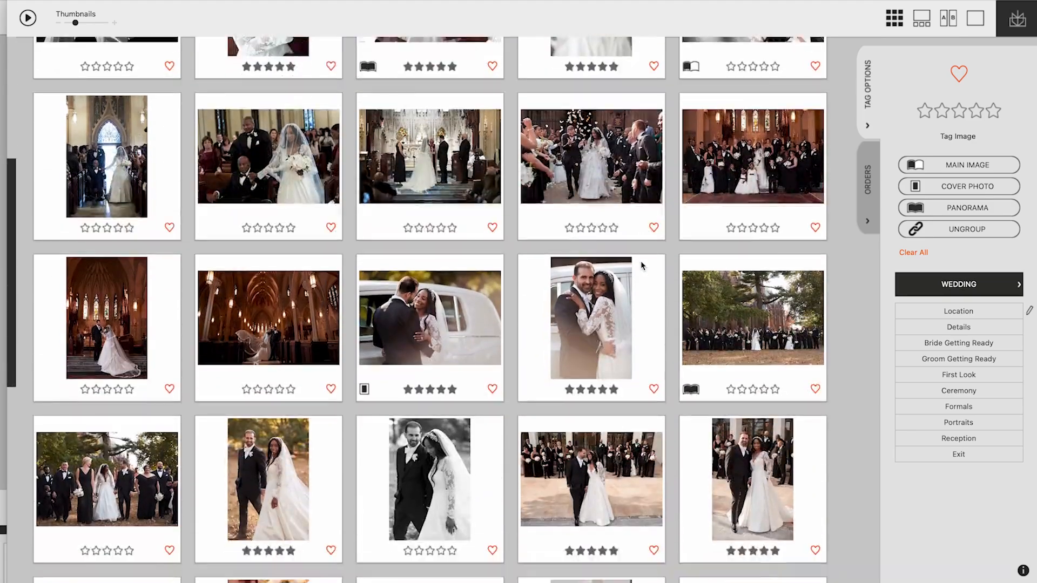
pyautogui.scroll(-3)
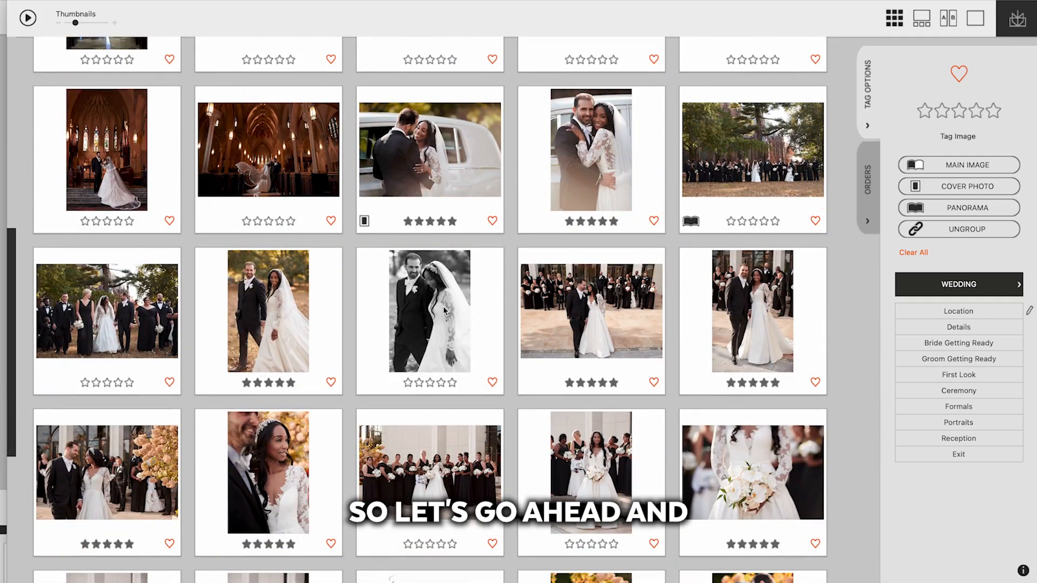
pyautogui.scroll(-3)
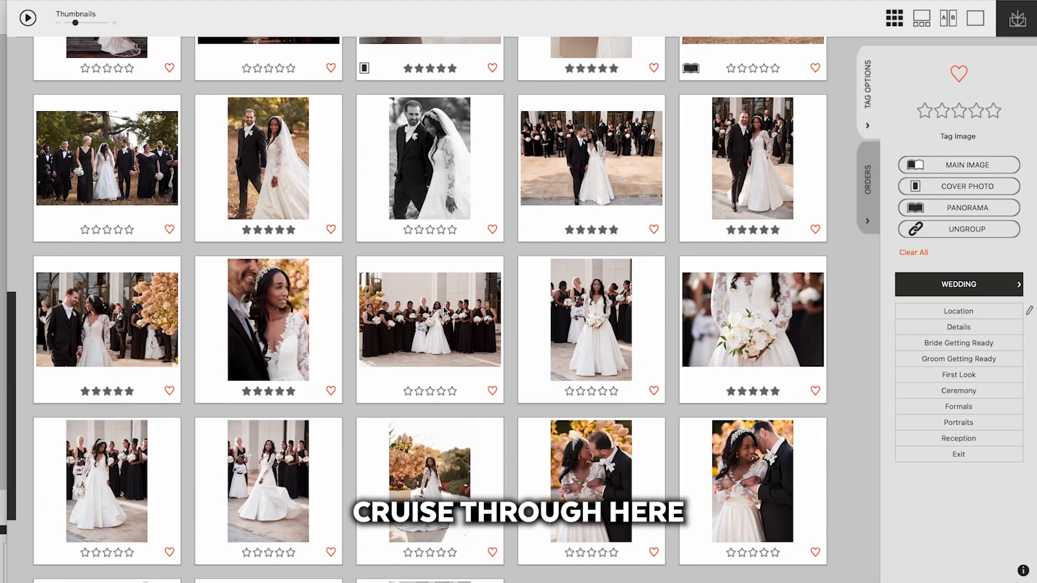
pyautogui.scroll(-3)
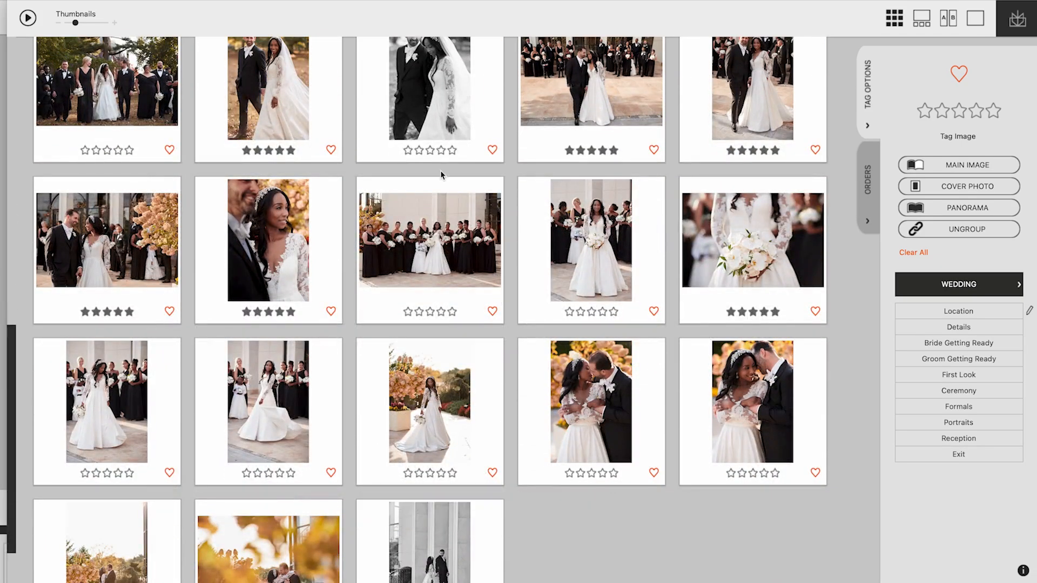
pyautogui.click(428, 87)
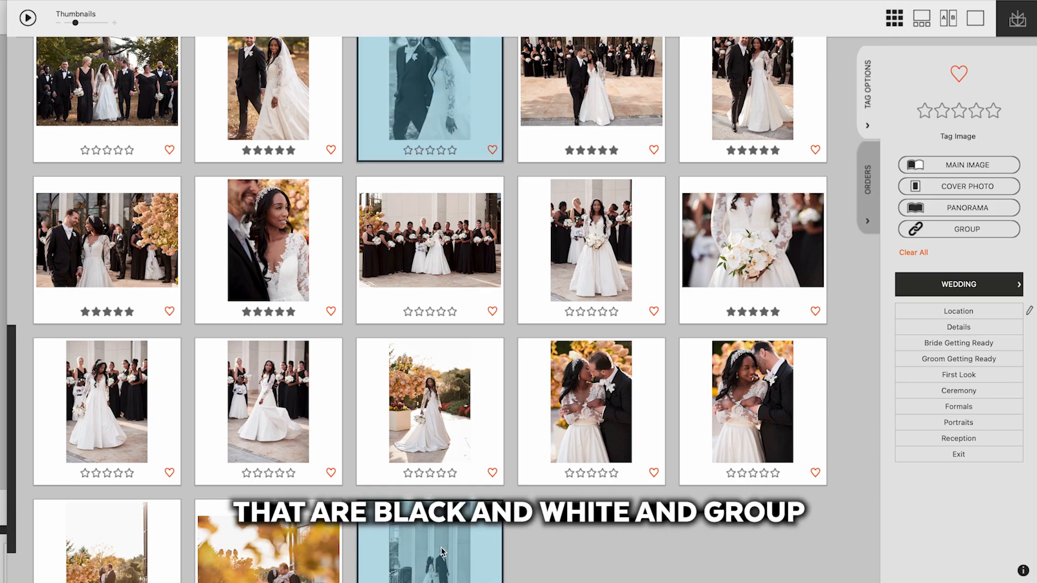
pyautogui.click(960, 229)
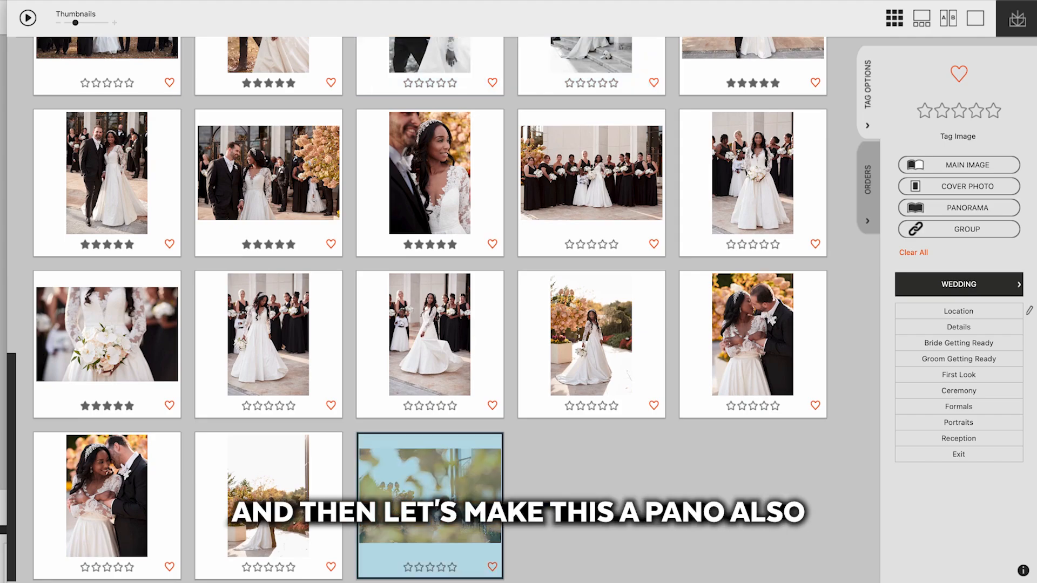
# Step: Tag the blurry autumn photo as a Panorama and group the two church interior photos
pyautogui.click(959, 207)
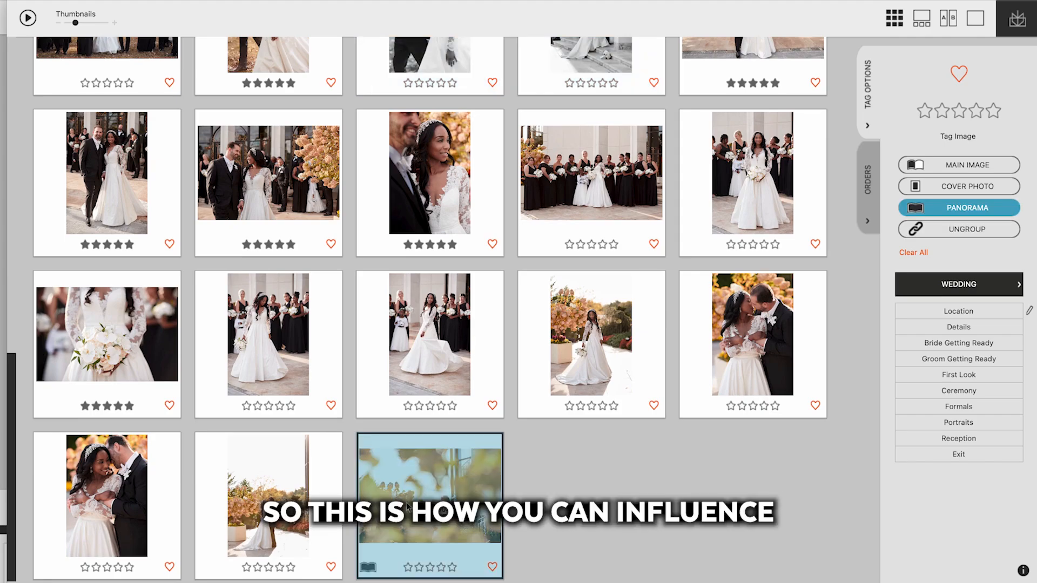
pyautogui.scroll(-3)
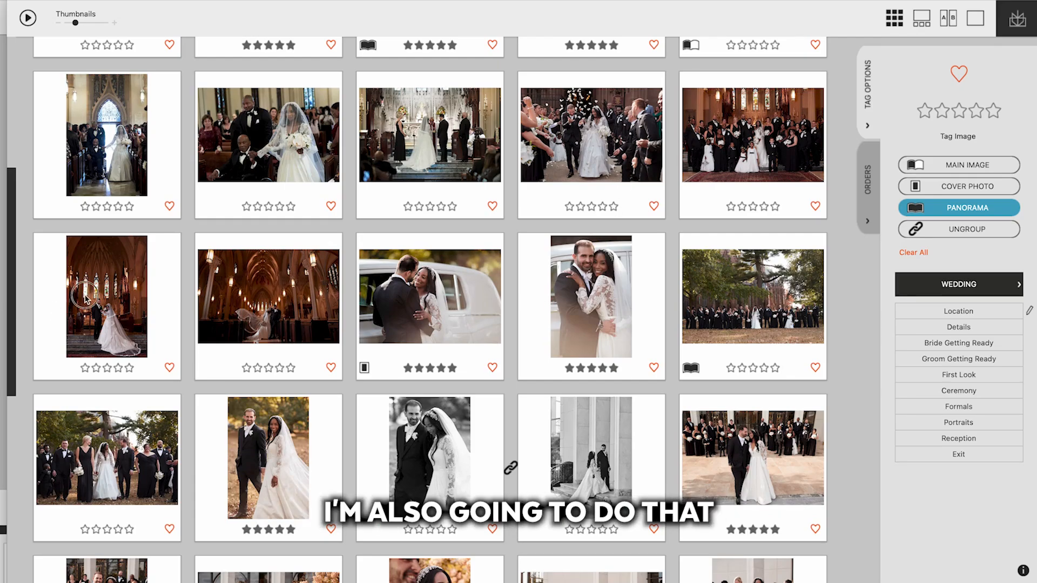
pyautogui.click(250, 302)
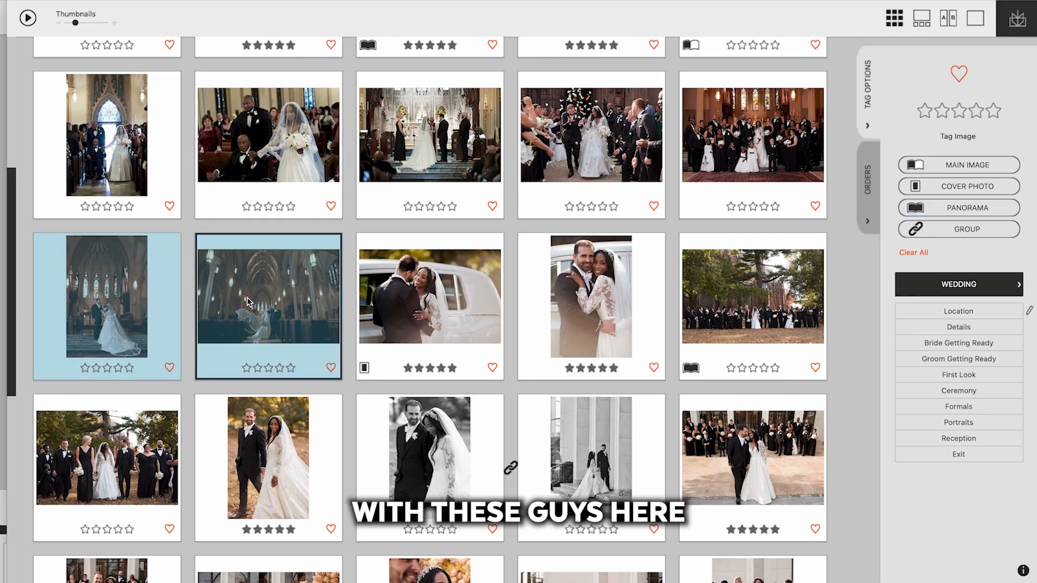
pyautogui.click(958, 229)
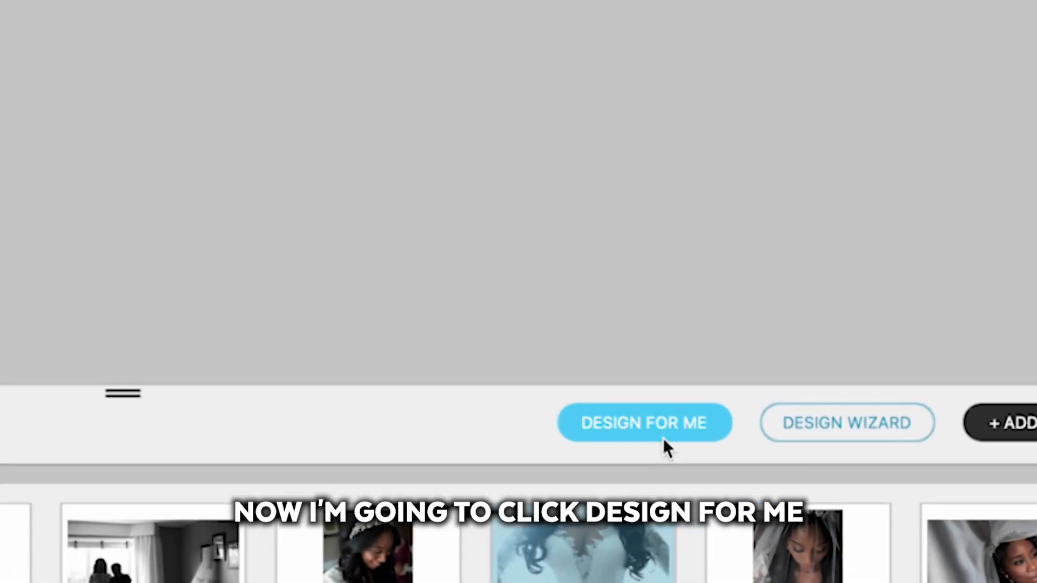
# Step: Run Auto Design Now with My Wedding Package Preset to generate the album, wall art, cards and slideshow
pyautogui.click(645, 424)
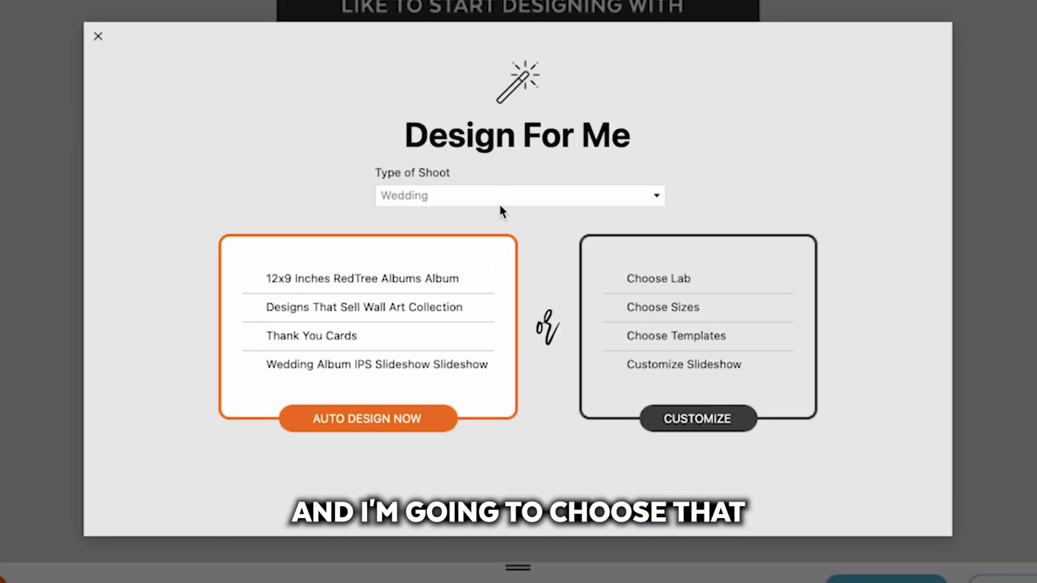
pyautogui.click(518, 196)
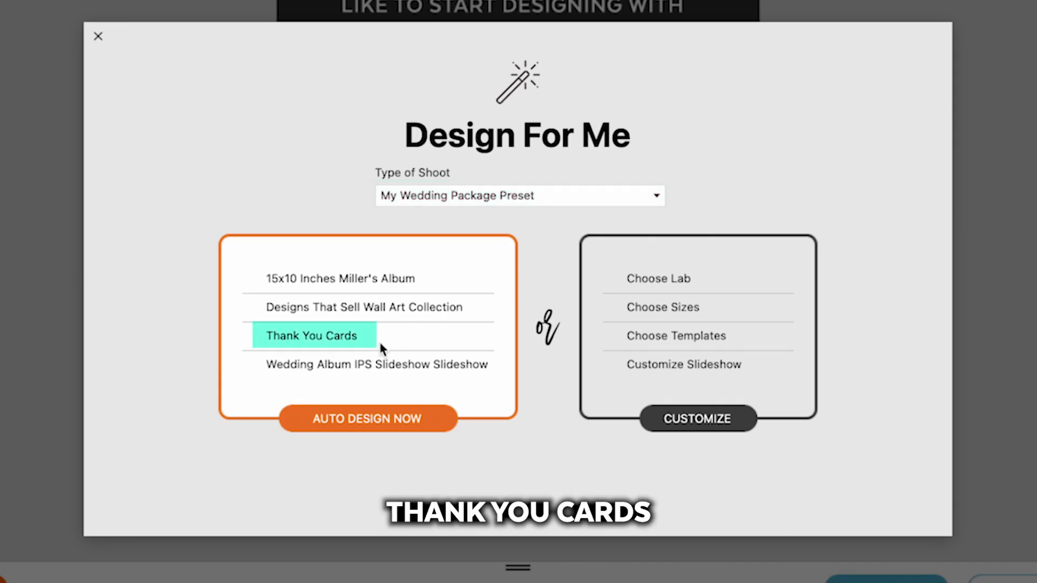
pyautogui.moveTo(417, 324)
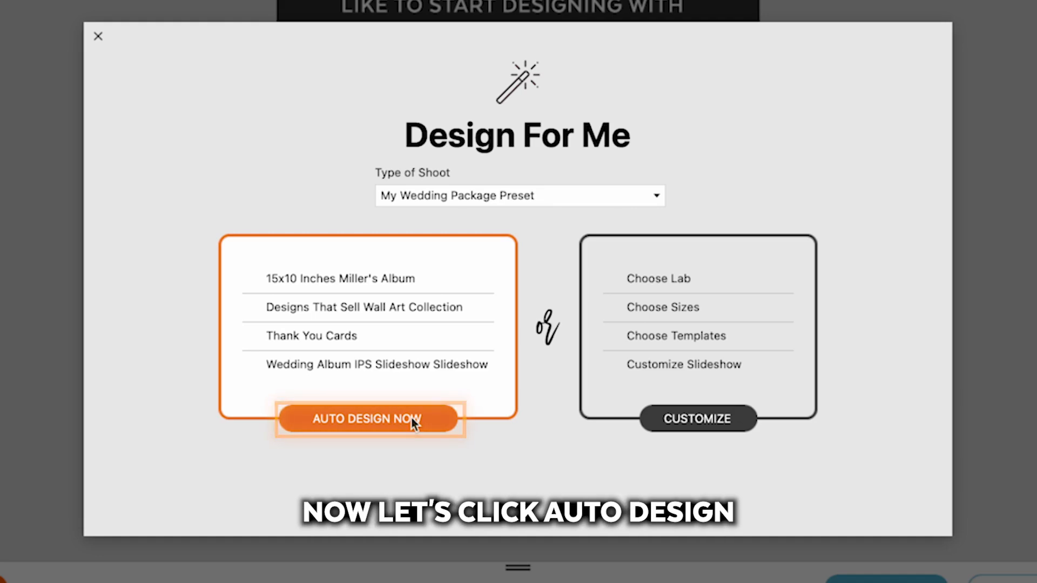
pyautogui.click(367, 419)
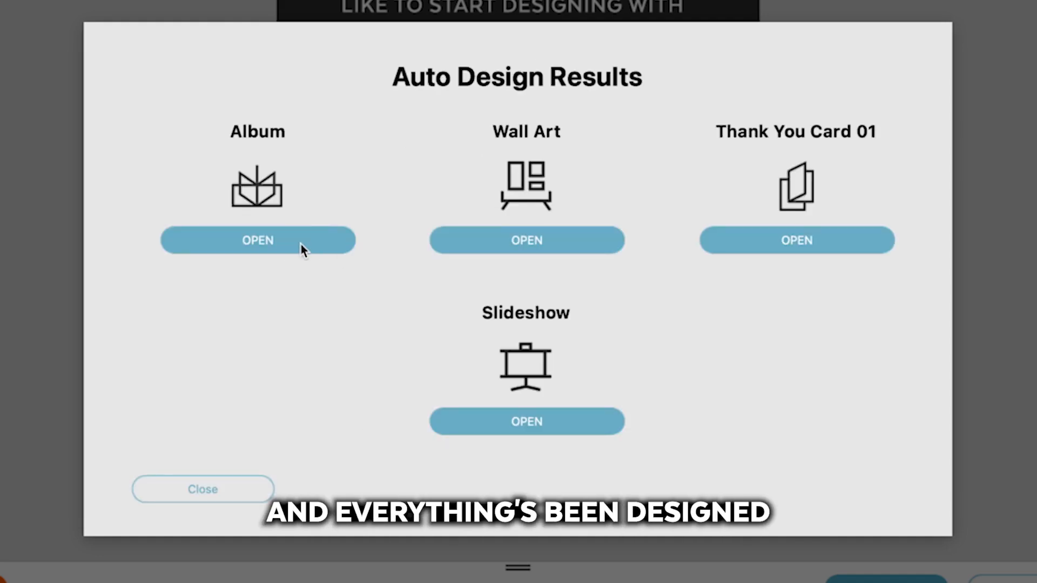
# Step: Open the auto-designed 15x10 album and scroll down through its spreads
pyautogui.click(257, 240)
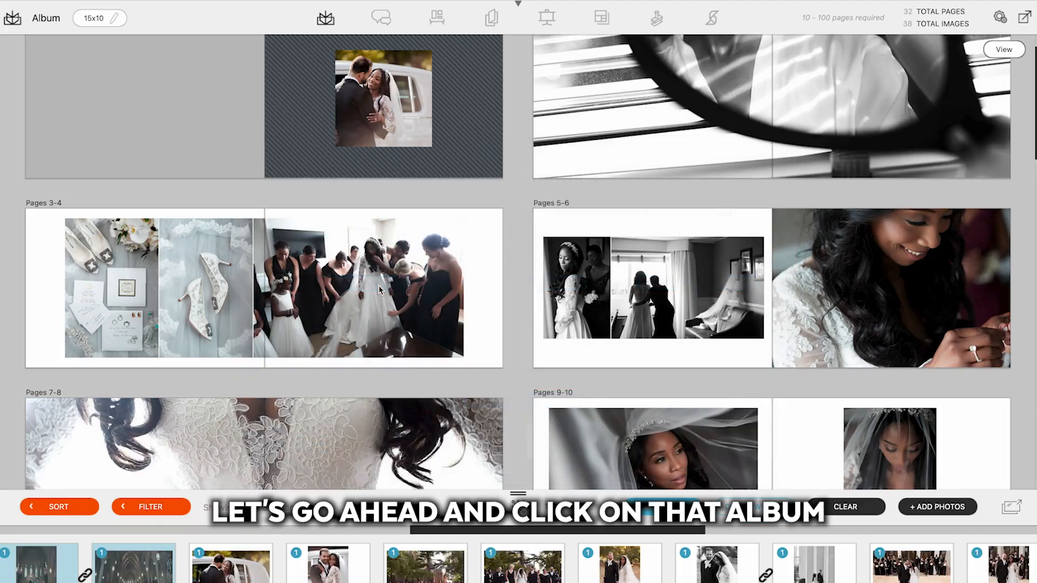
pyautogui.scroll(-3)
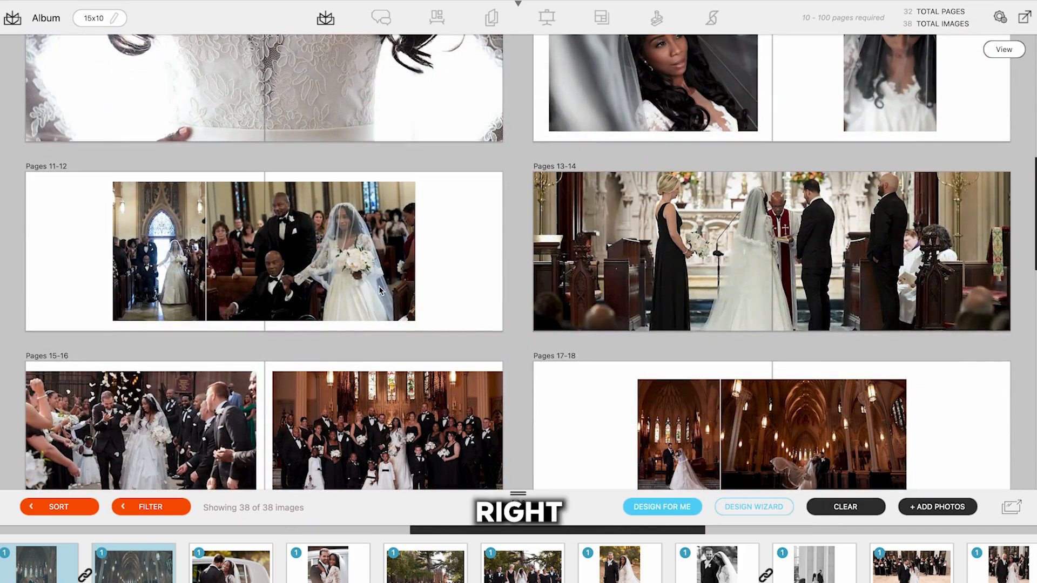
pyautogui.scroll(-3)
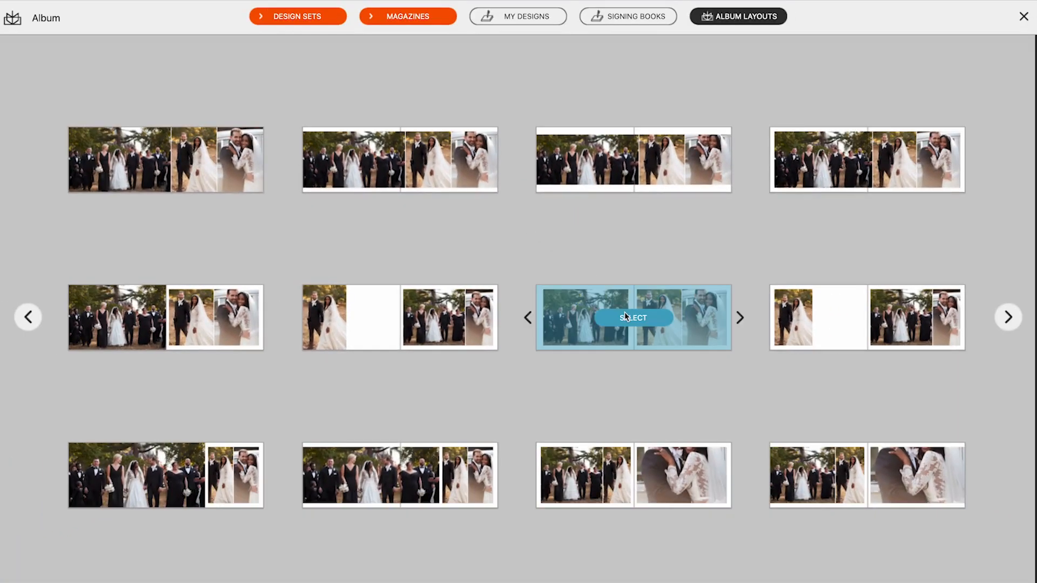
# Step: Apply an alternate layout to the group-and-couple spread and mirror the pages 23–24 spread
pyautogui.click(633, 317)
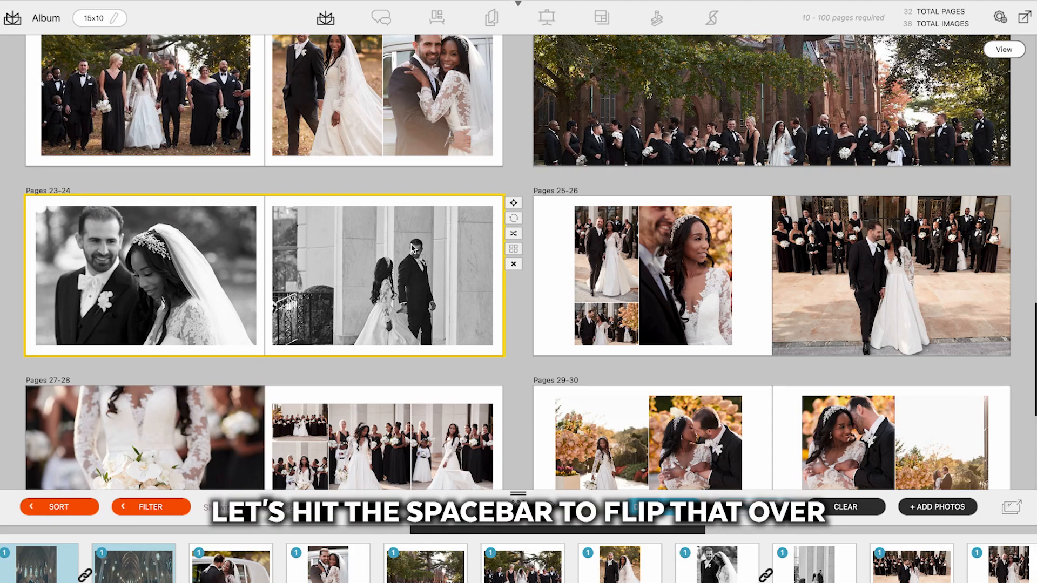
pyautogui.press('space')
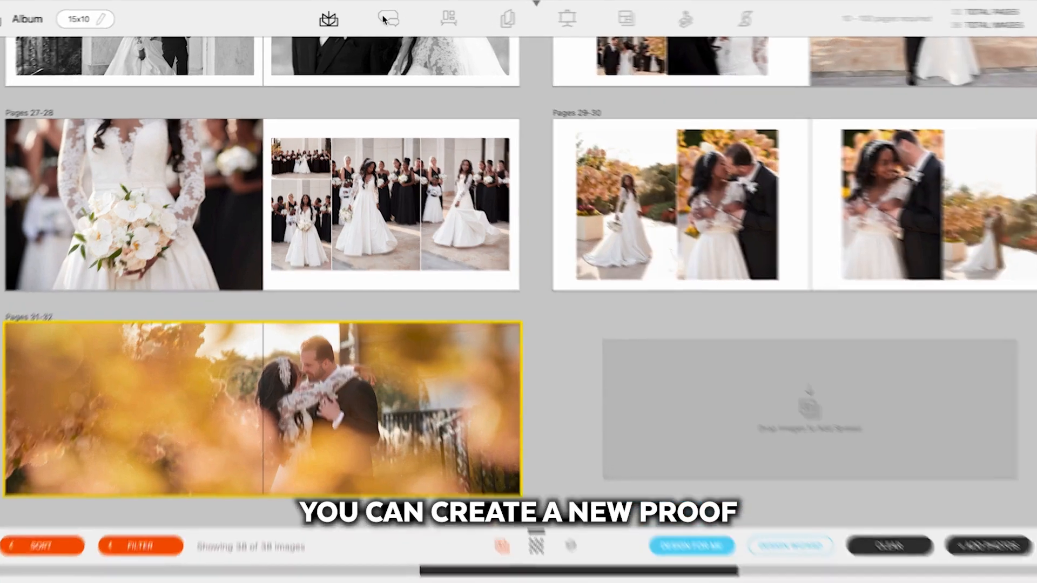
# Step: Move through proofs and export to the Wall Art gallery previews, then the thank you cards
pyautogui.click(391, 17)
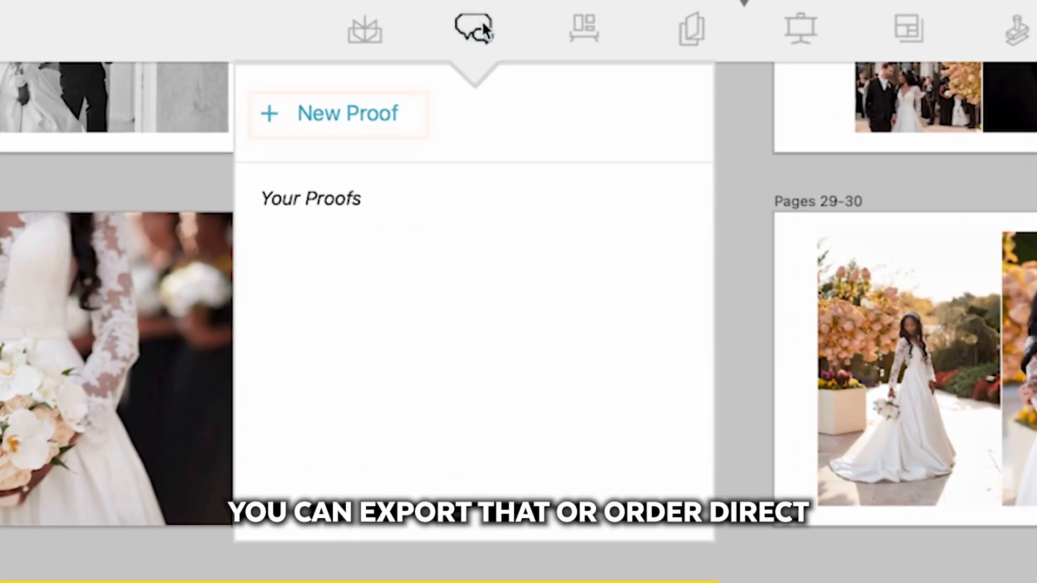
pyautogui.click(1016, 28)
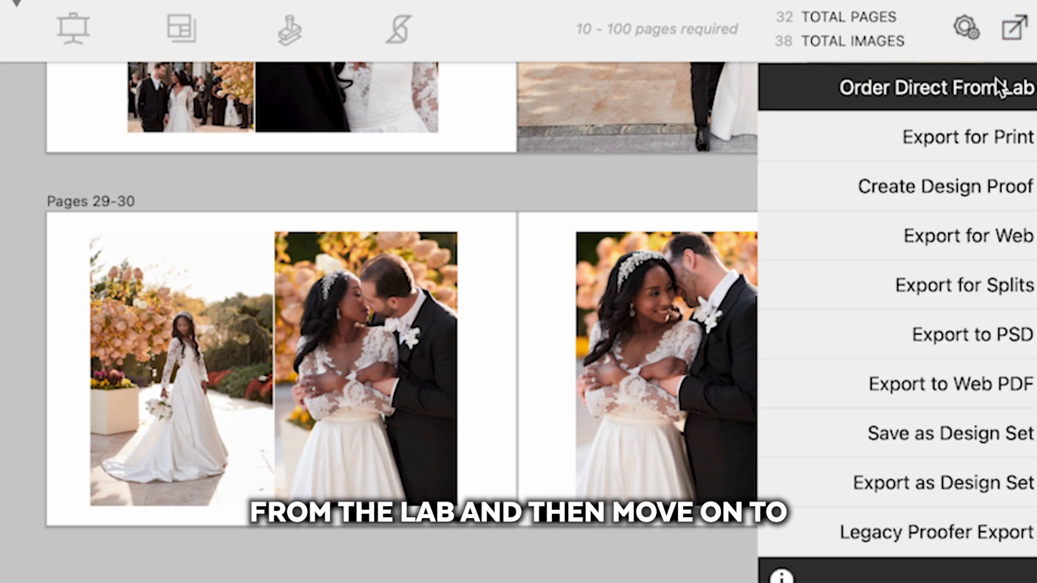
pyautogui.click(317, 27)
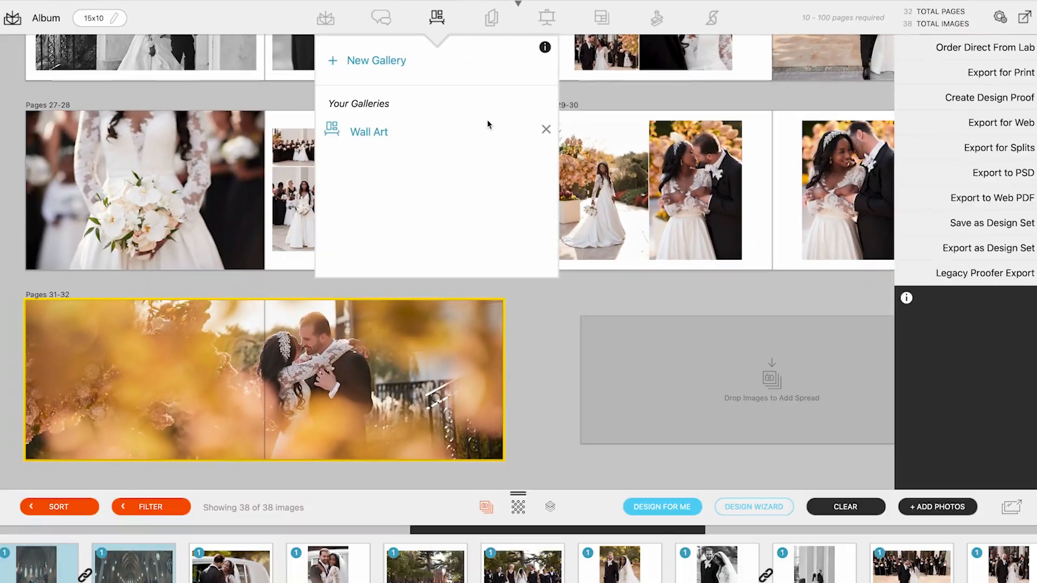
pyautogui.click(370, 132)
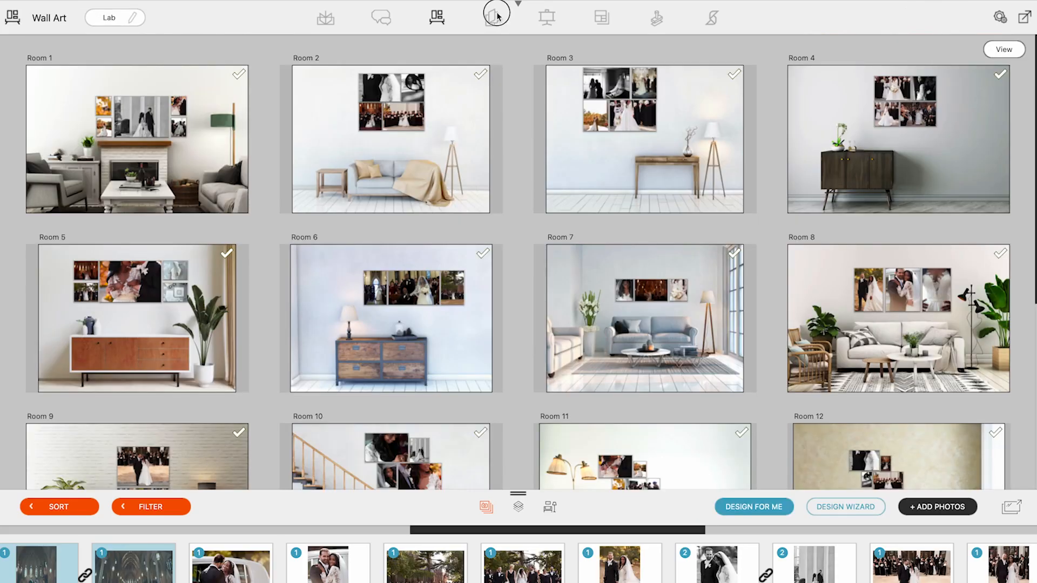
pyautogui.click(490, 17)
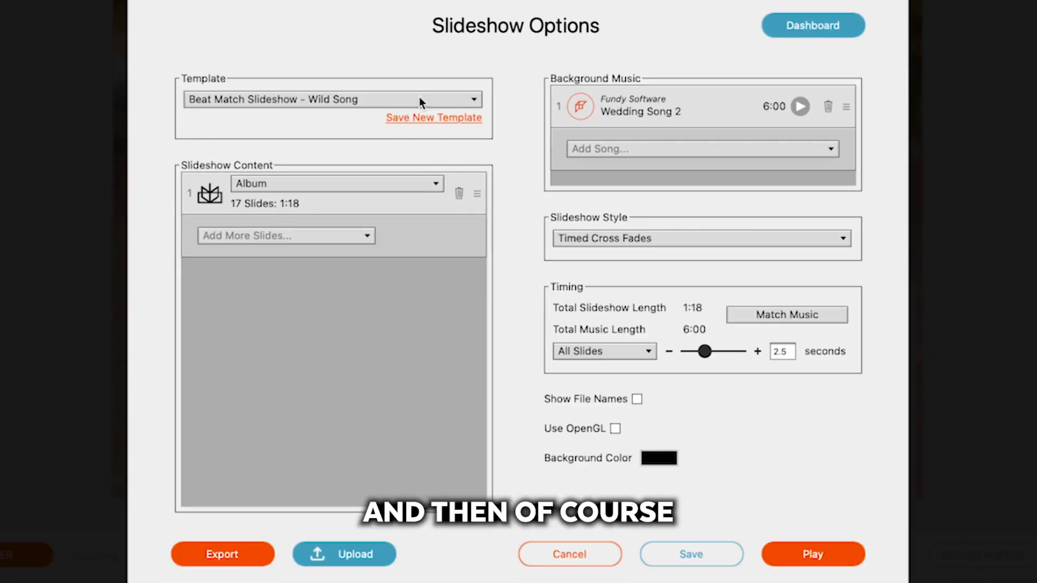
pyautogui.moveTo(494, 216)
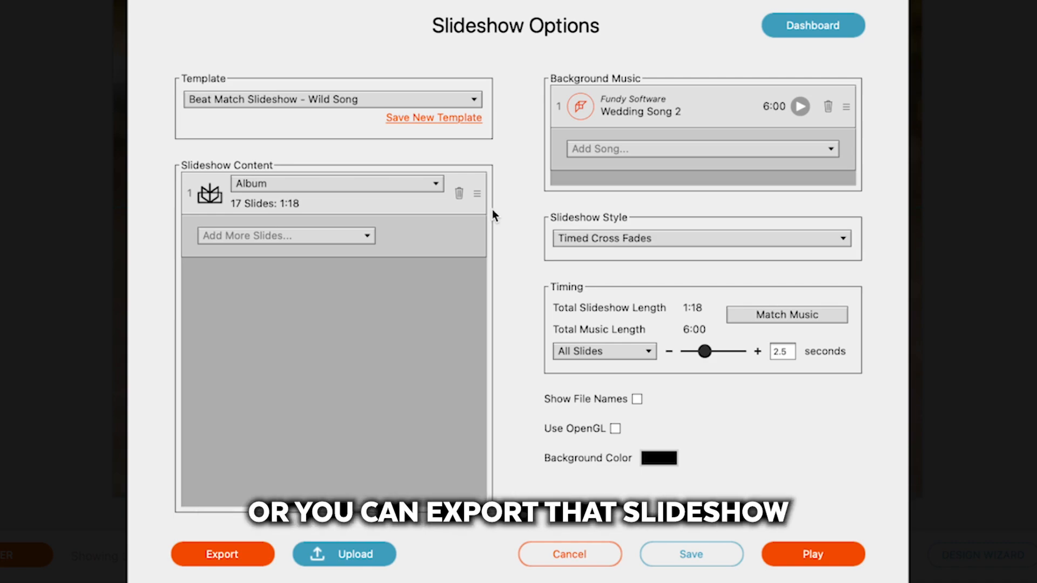
# Step: Check the Add More Slides choices in the slideshow, then return to the 15x10 album
pyautogui.click(223, 569)
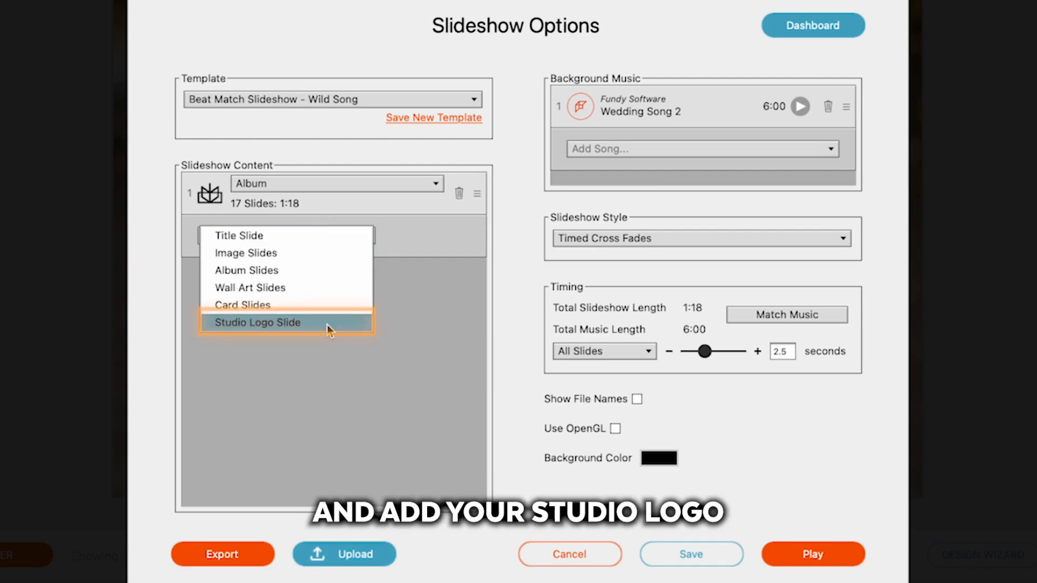
pyautogui.moveTo(315, 248)
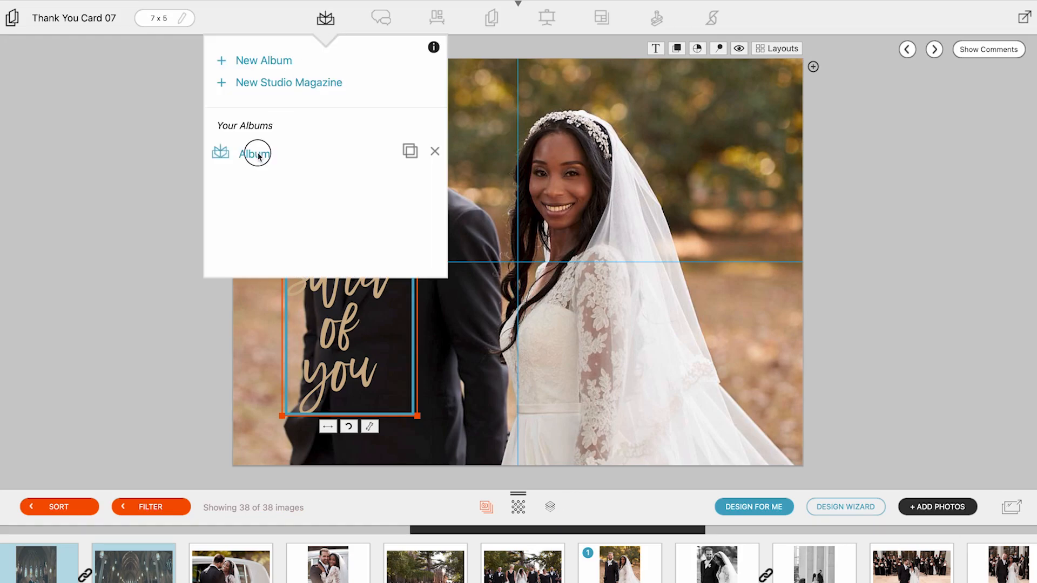
pyautogui.click(256, 154)
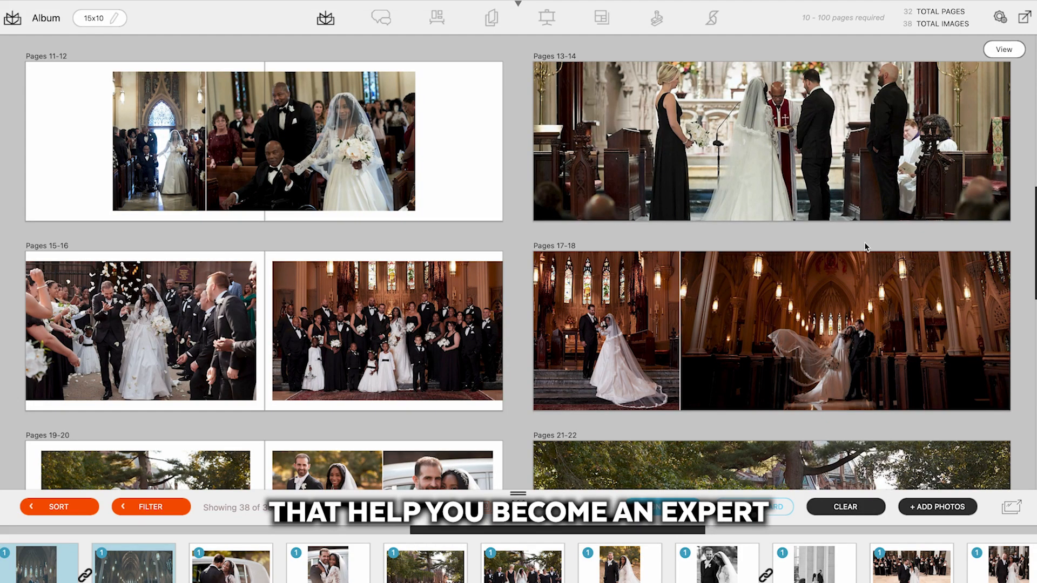